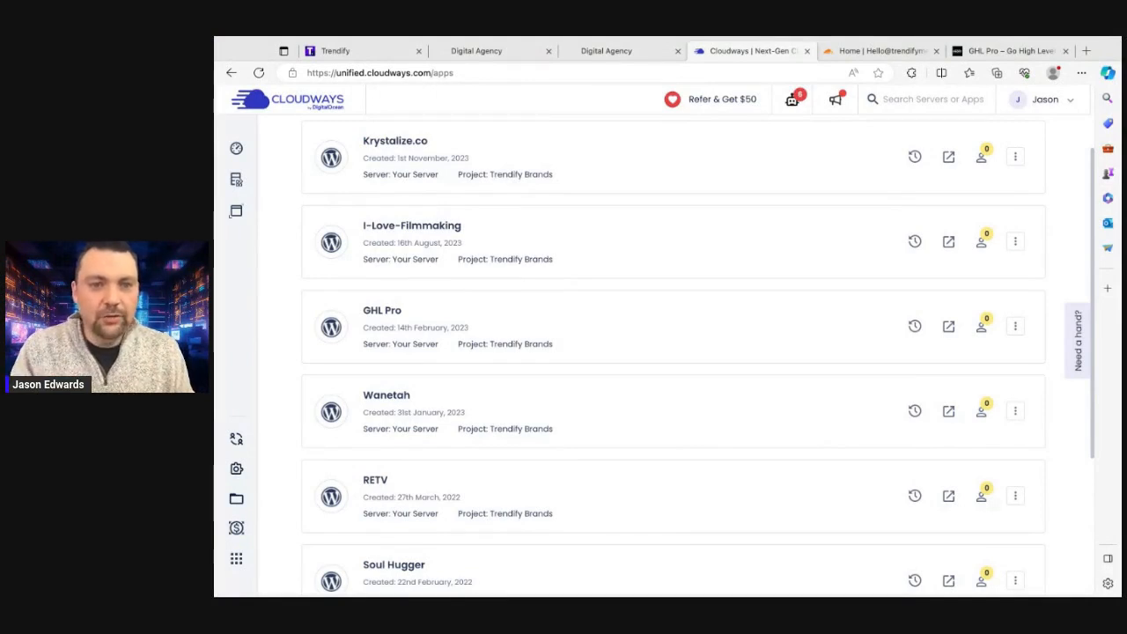
{"action": "mouse_move", "coordinate": [411, 201]}
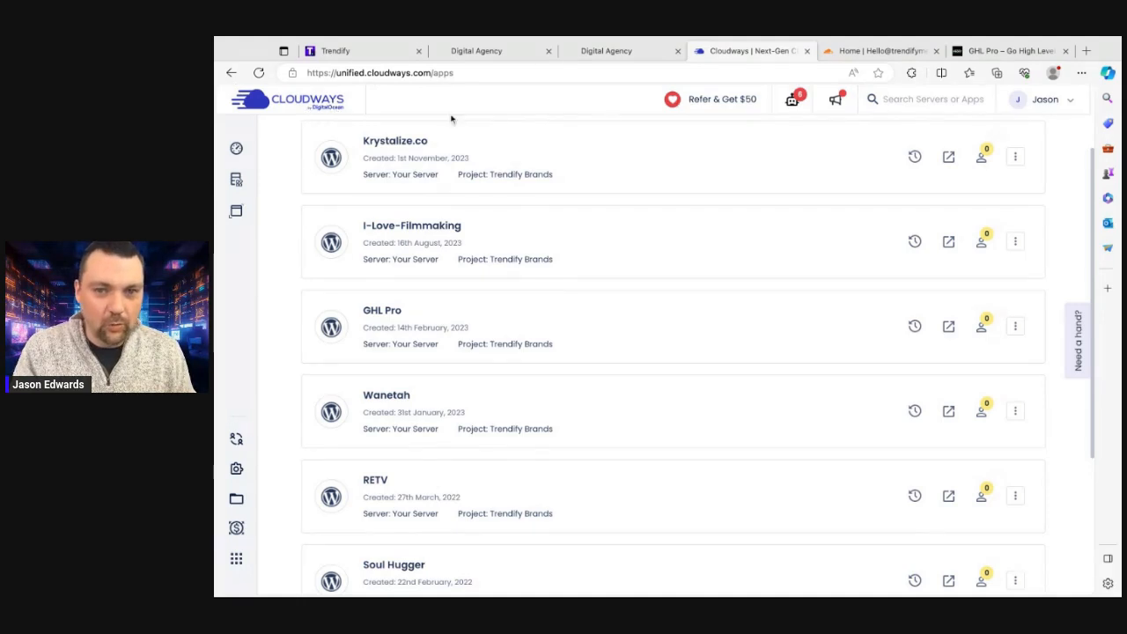
{"action": "mouse_move", "coordinate": [824, 148]}
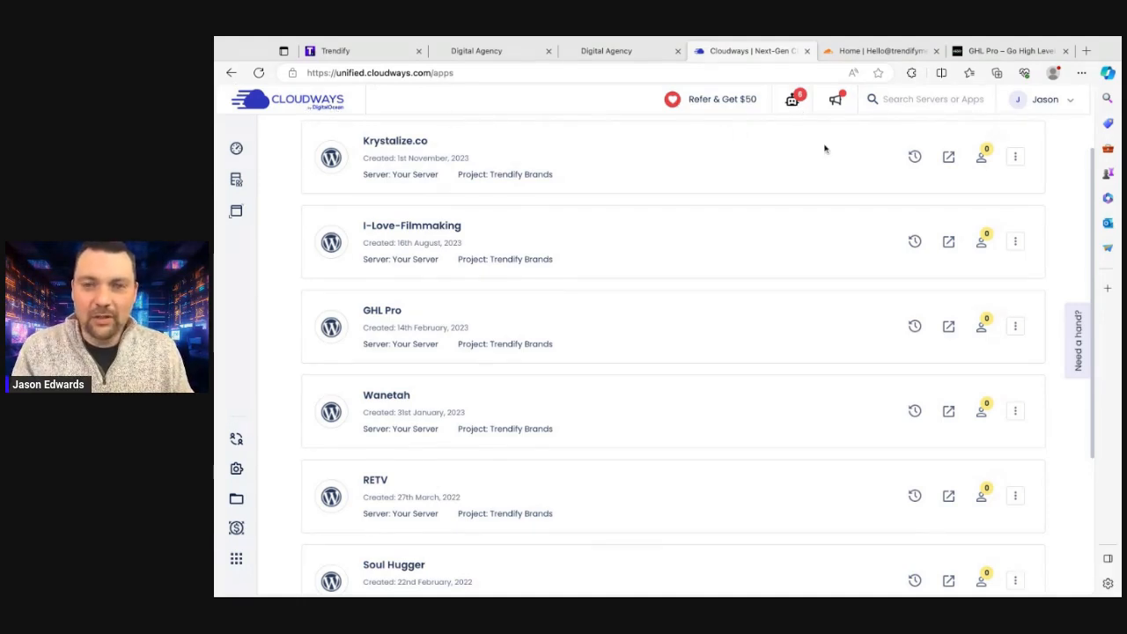
{"action": "mouse_move", "coordinate": [827, 278]}
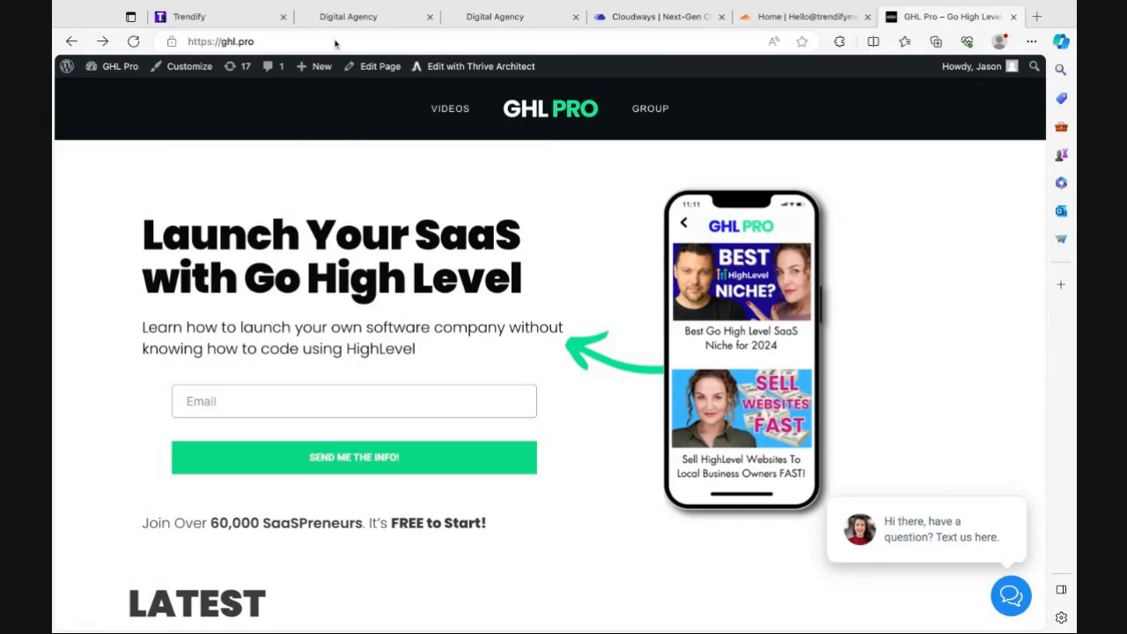
Review the ghl.pro homepage and the GoHighLevel 30-Day Free Trial post in WordPress
{"action": "scroll", "scroll_direction": "down", "scroll_amount": 3}
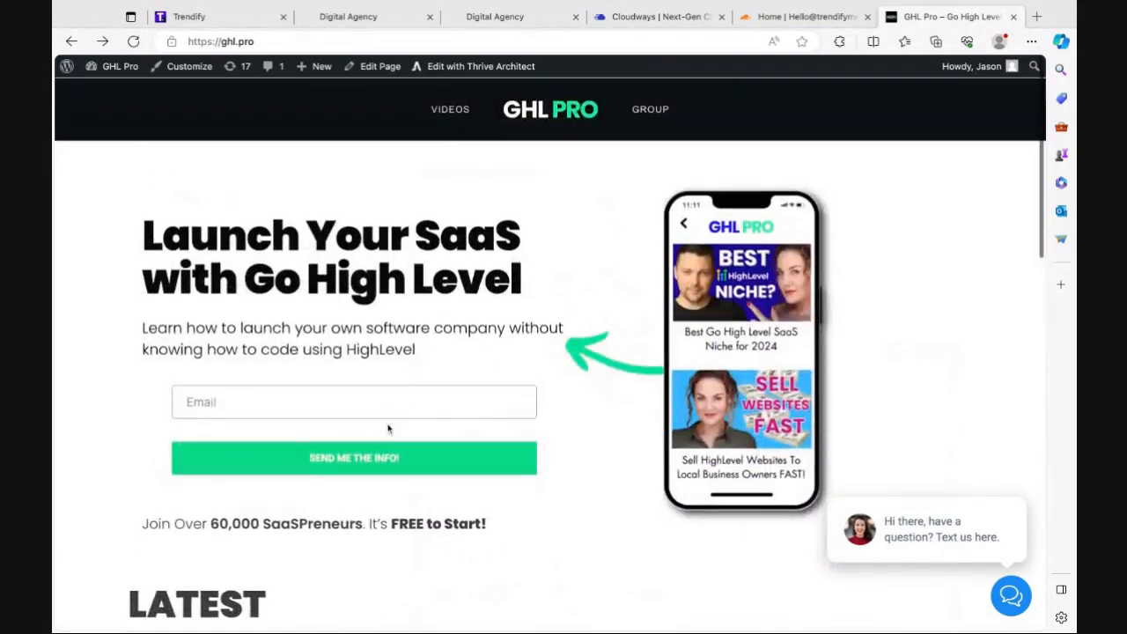
{"action": "scroll", "scroll_direction": "down", "scroll_amount": 3}
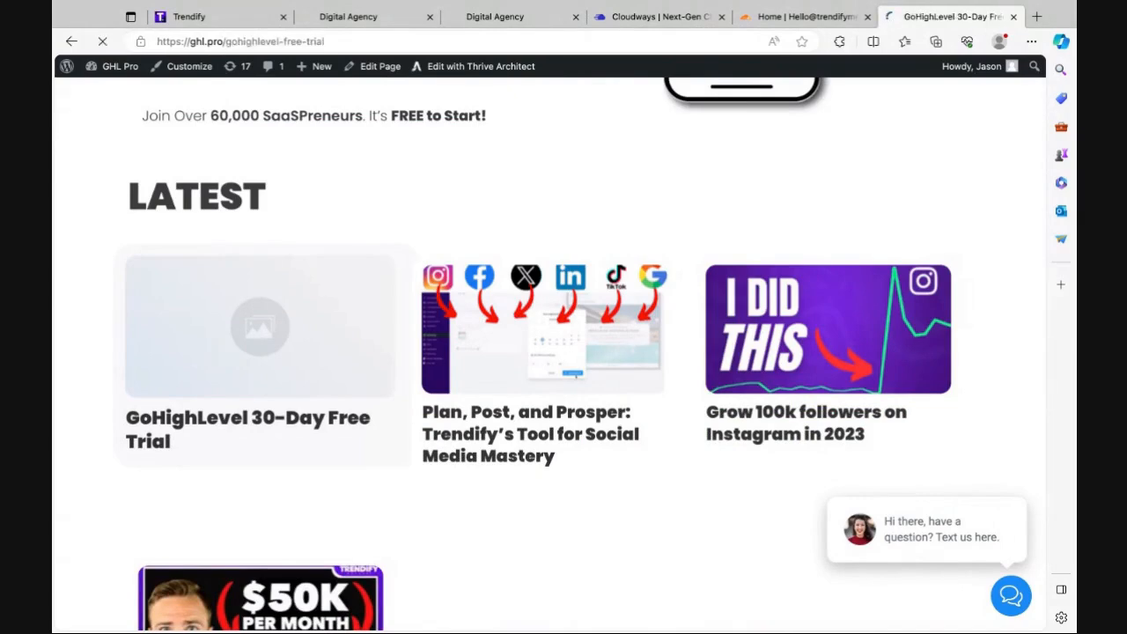
{"action": "left_click", "coordinate": [247, 430]}
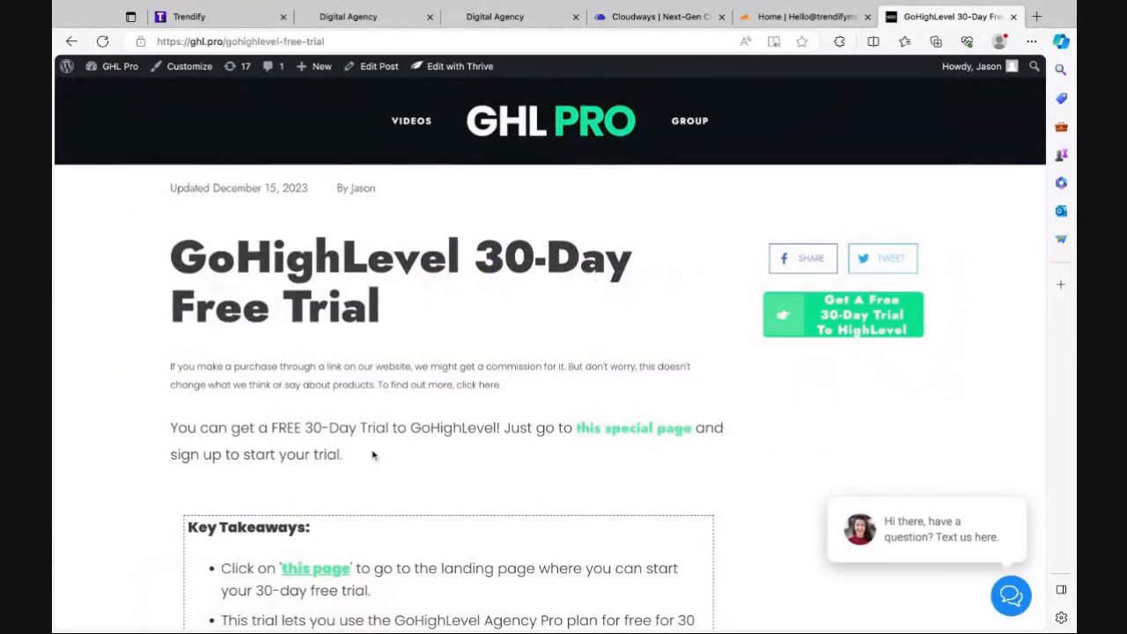
{"action": "scroll", "scroll_direction": "down", "scroll_amount": 3}
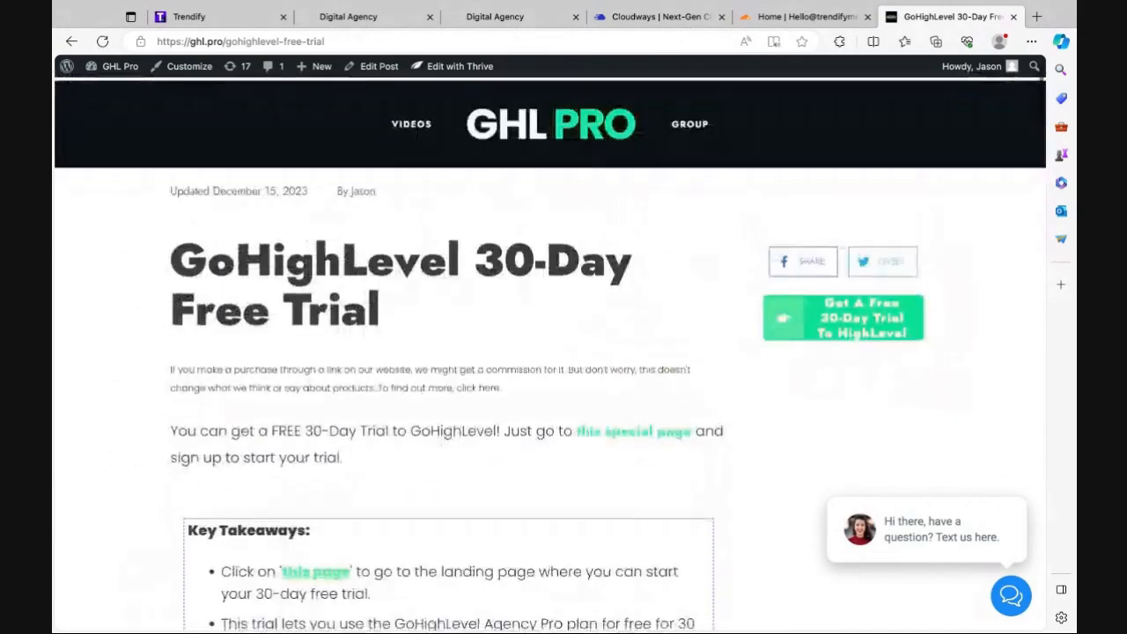
{"action": "scroll", "scroll_direction": "down", "scroll_amount": 3}
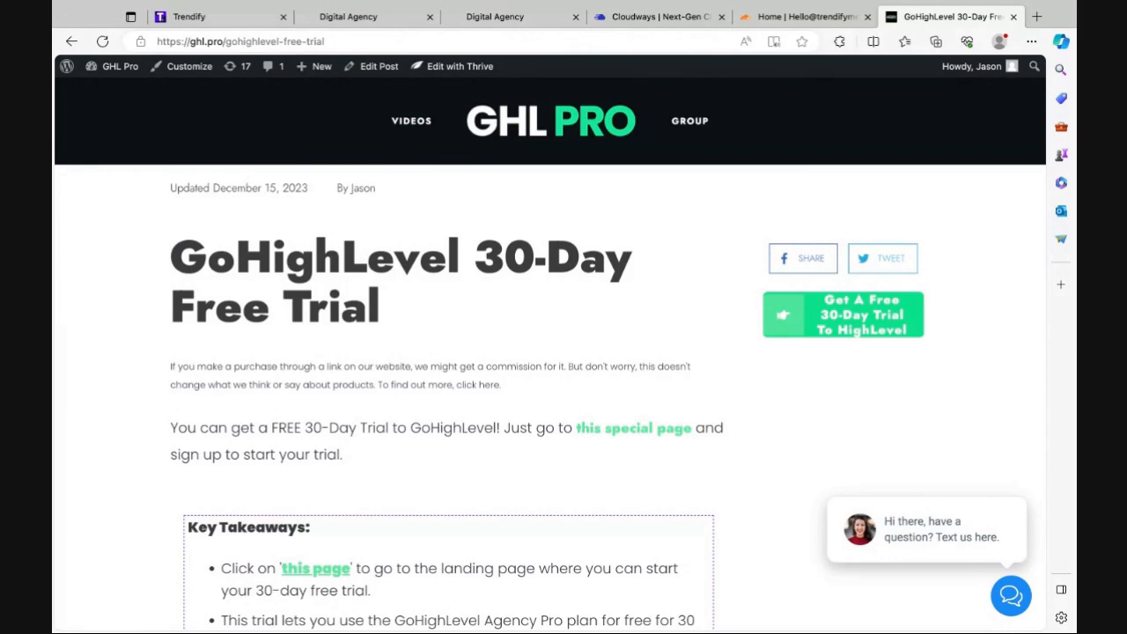
Switch to the rebuilt GHL Pro homepage preview for comparison
{"action": "left_click", "coordinate": [345, 16]}
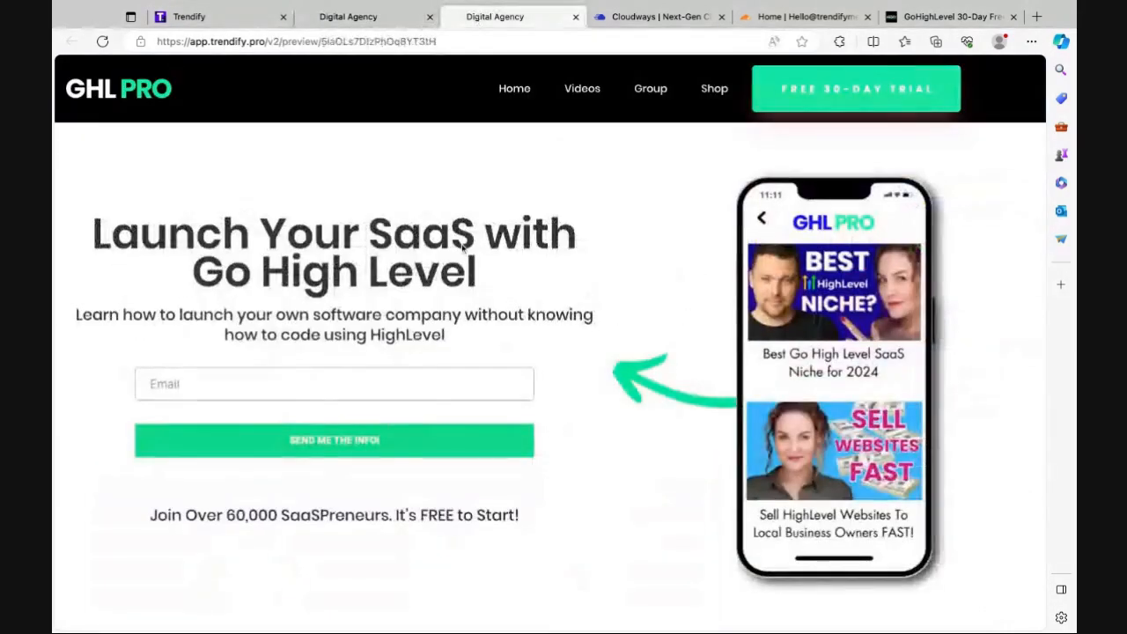
{"action": "left_click", "coordinate": [960, 16]}
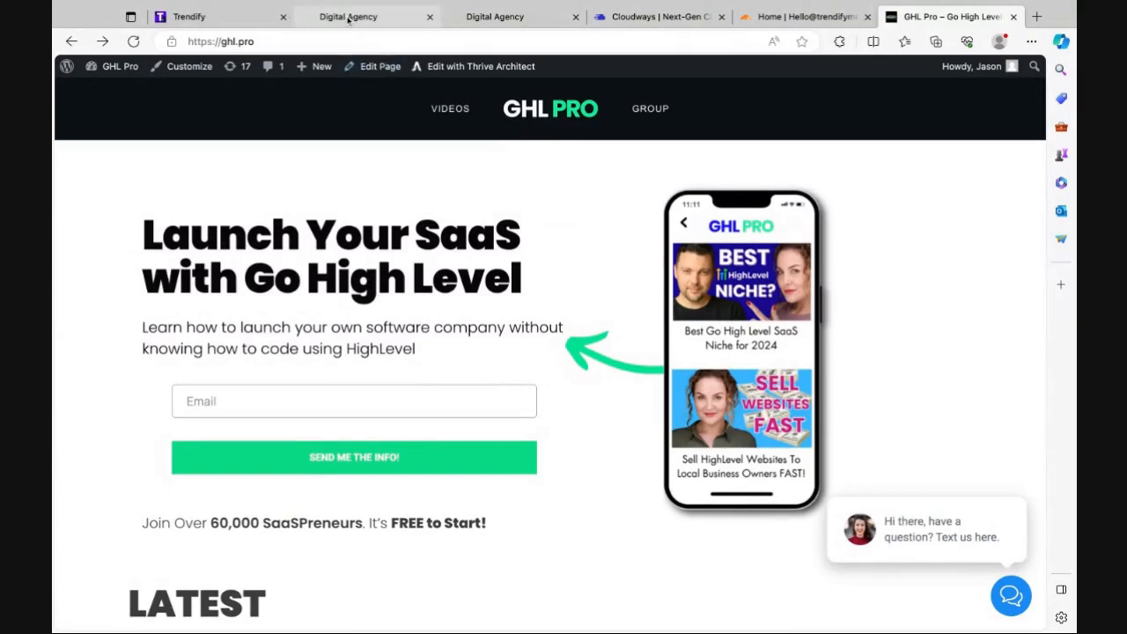
{"action": "left_click", "coordinate": [510, 16]}
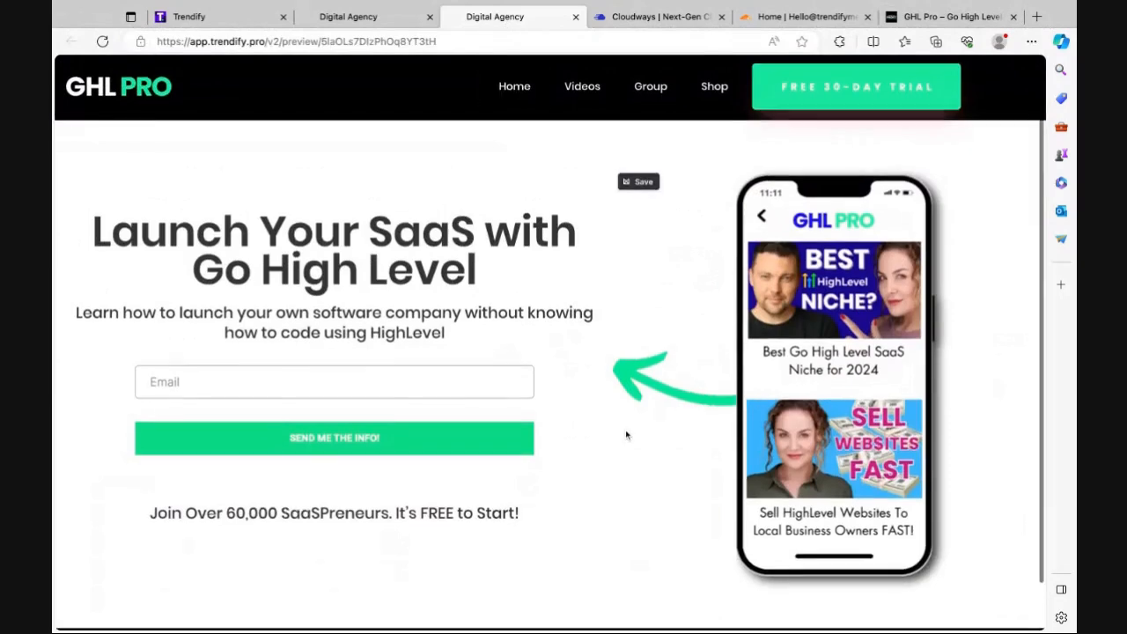
{"action": "scroll", "scroll_direction": "down", "scroll_amount": 3}
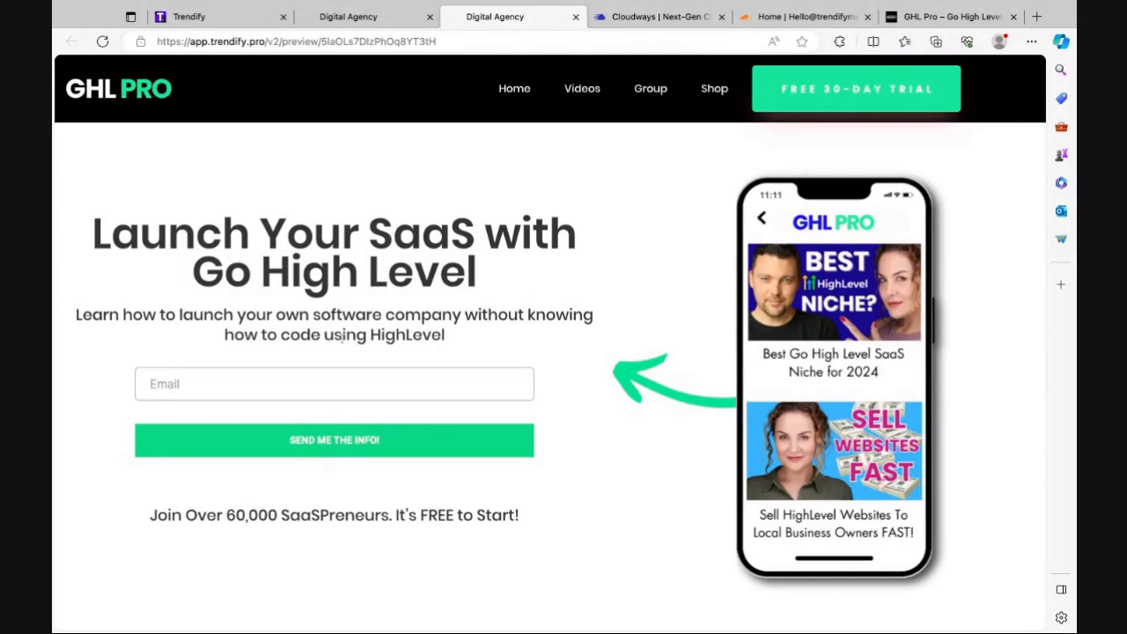
{"action": "mouse_move", "coordinate": [447, 91]}
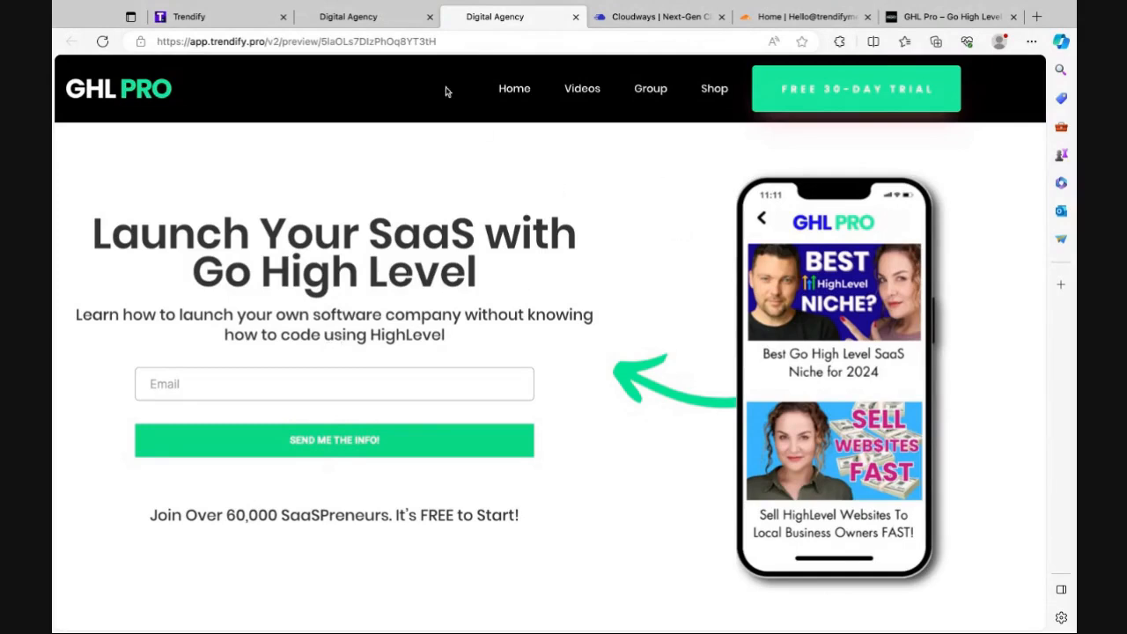
{"action": "left_click", "coordinate": [185, 16]}
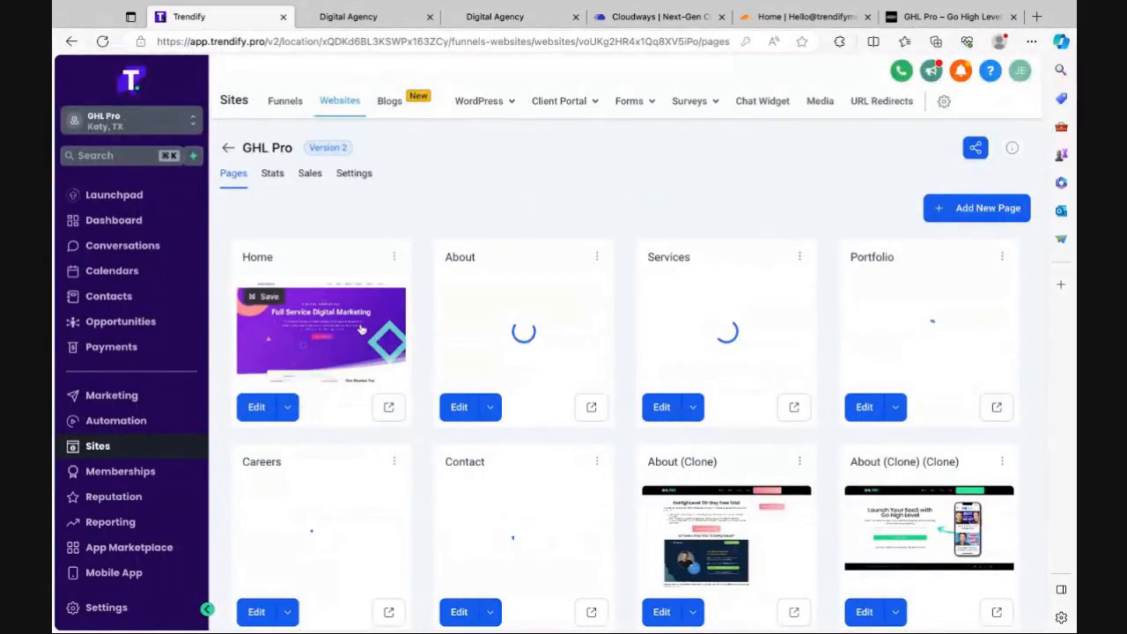
{"action": "mouse_move", "coordinate": [331, 352]}
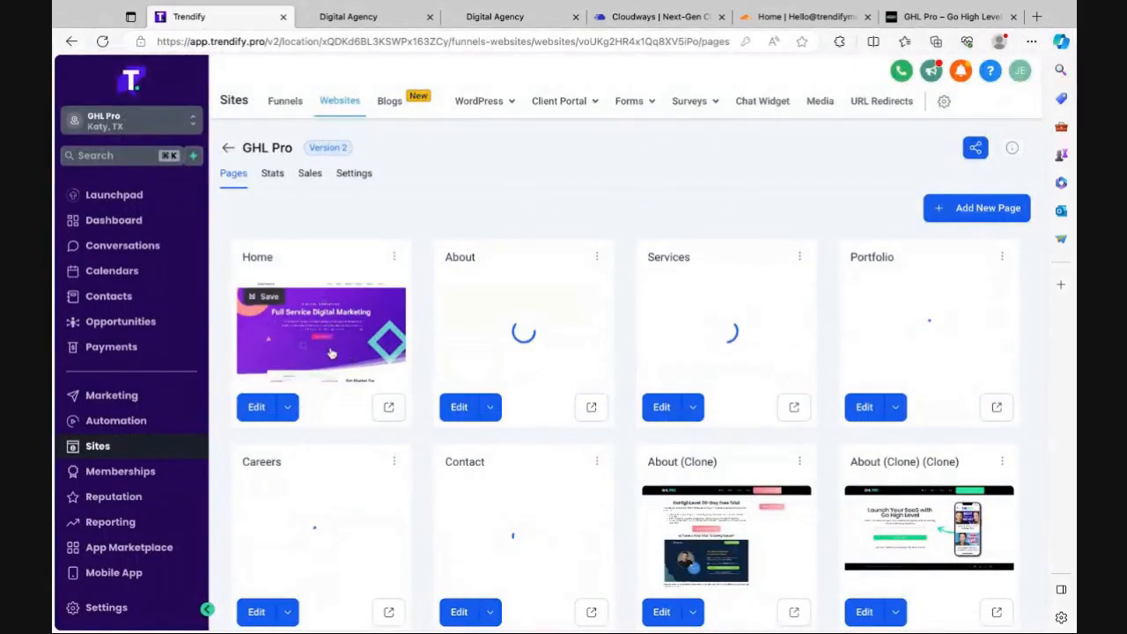
{"action": "mouse_move", "coordinate": [316, 349]}
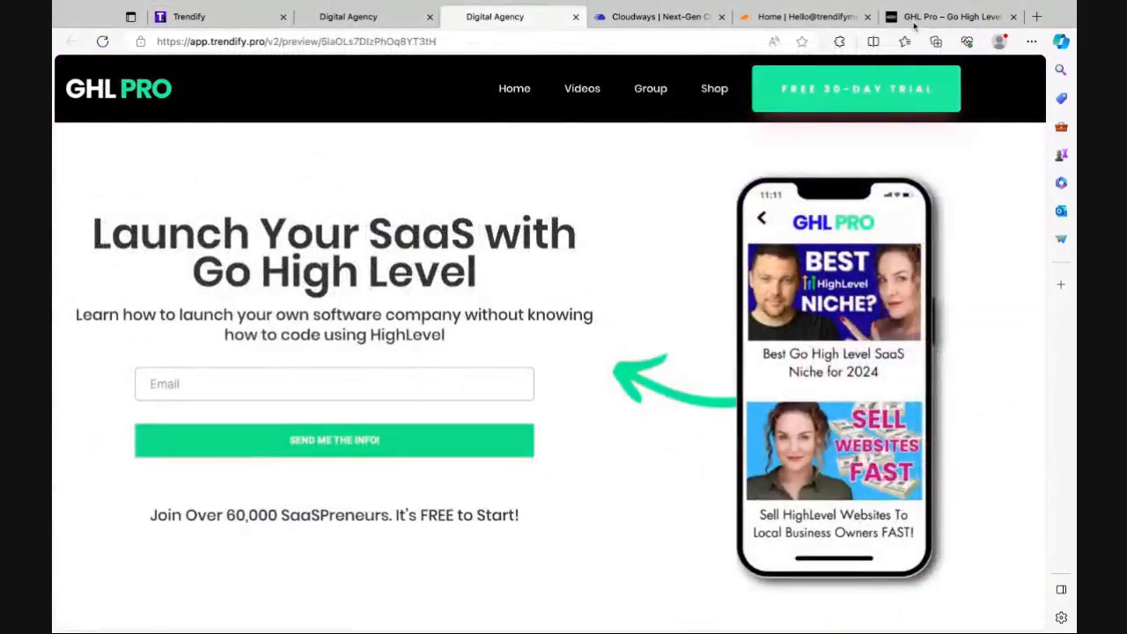
On the live GHL Pro site, read the 30-Day Free Trial post down to its Agency Pro pricing section
{"action": "left_click", "coordinate": [960, 15]}
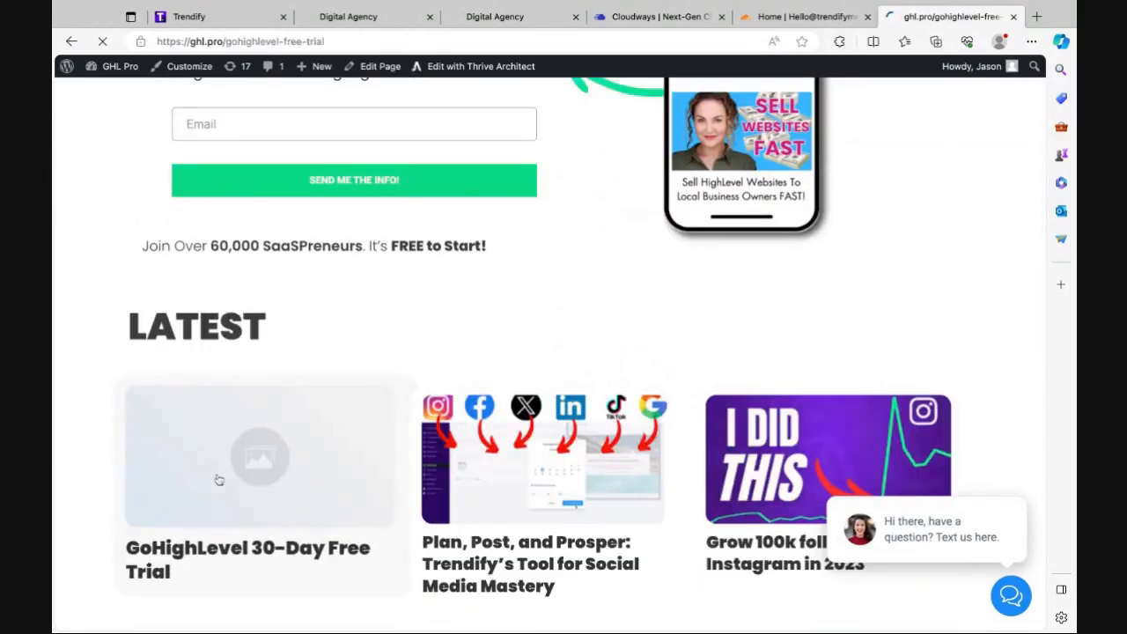
{"action": "left_click", "coordinate": [218, 479]}
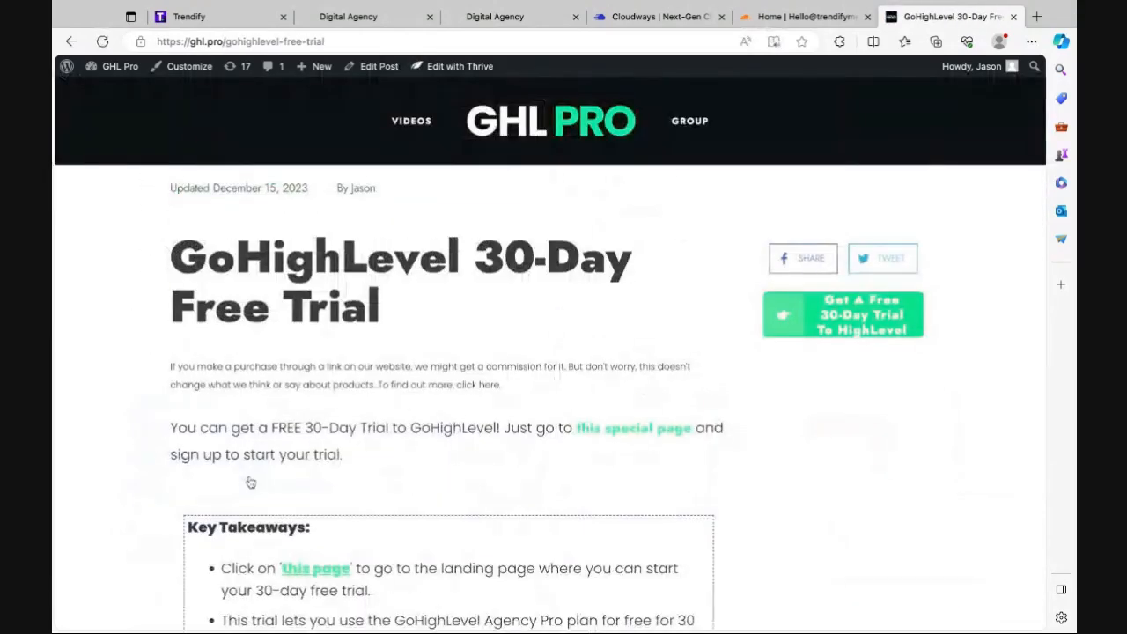
{"action": "scroll", "scroll_direction": "down", "scroll_amount": 3}
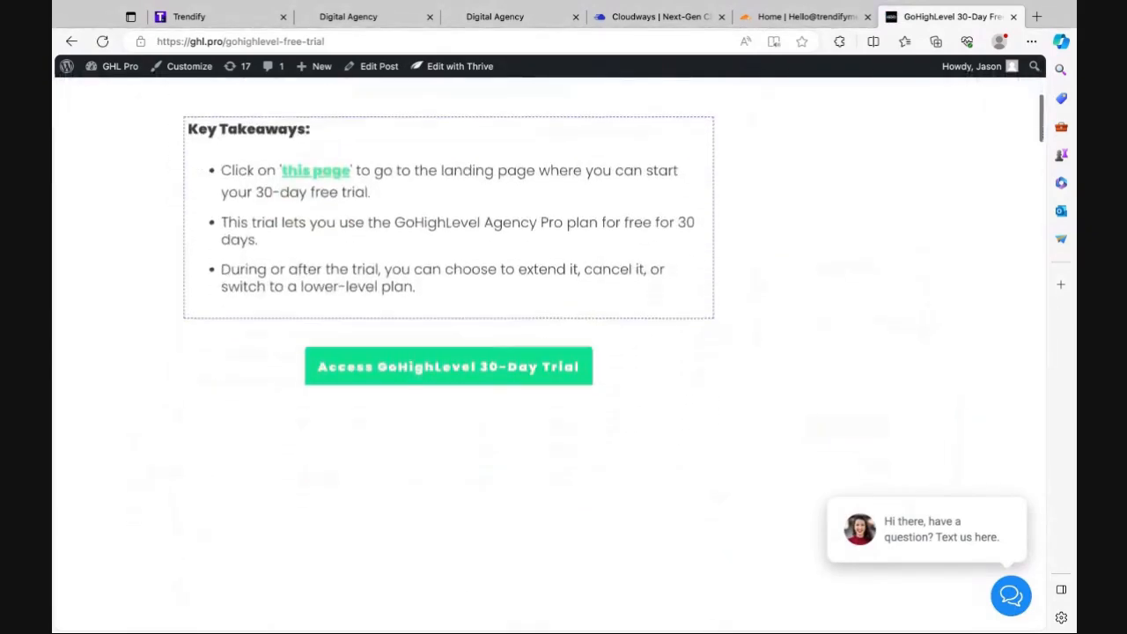
{"action": "scroll", "scroll_direction": "down", "scroll_amount": 3}
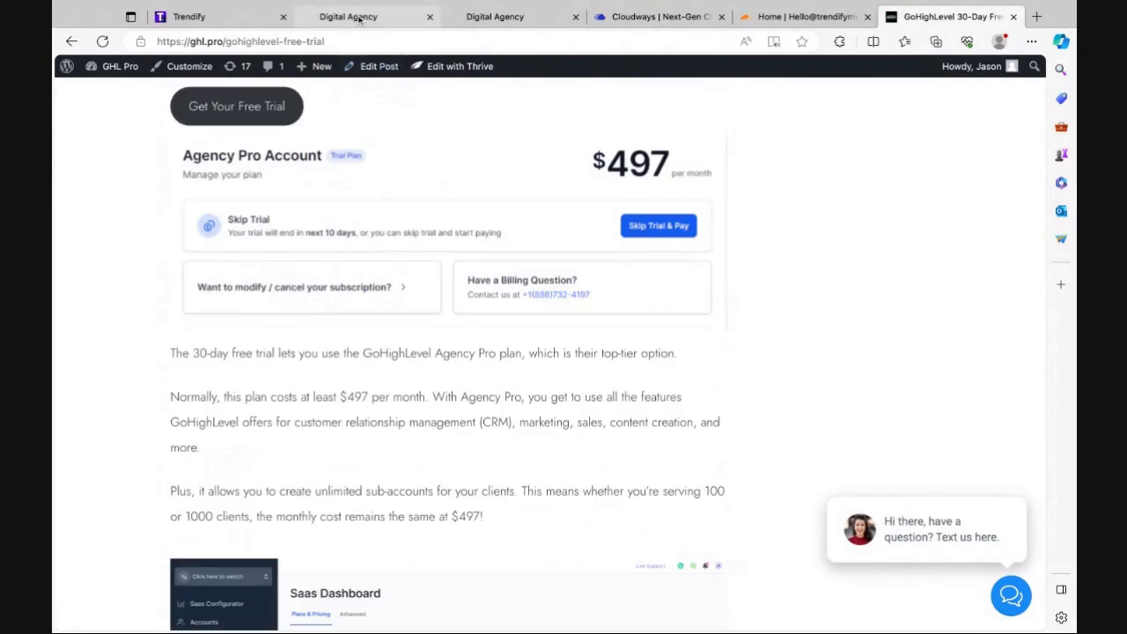
Review the rebuilt free trial page preview section by section and return to its top
{"action": "left_click", "coordinate": [359, 18]}
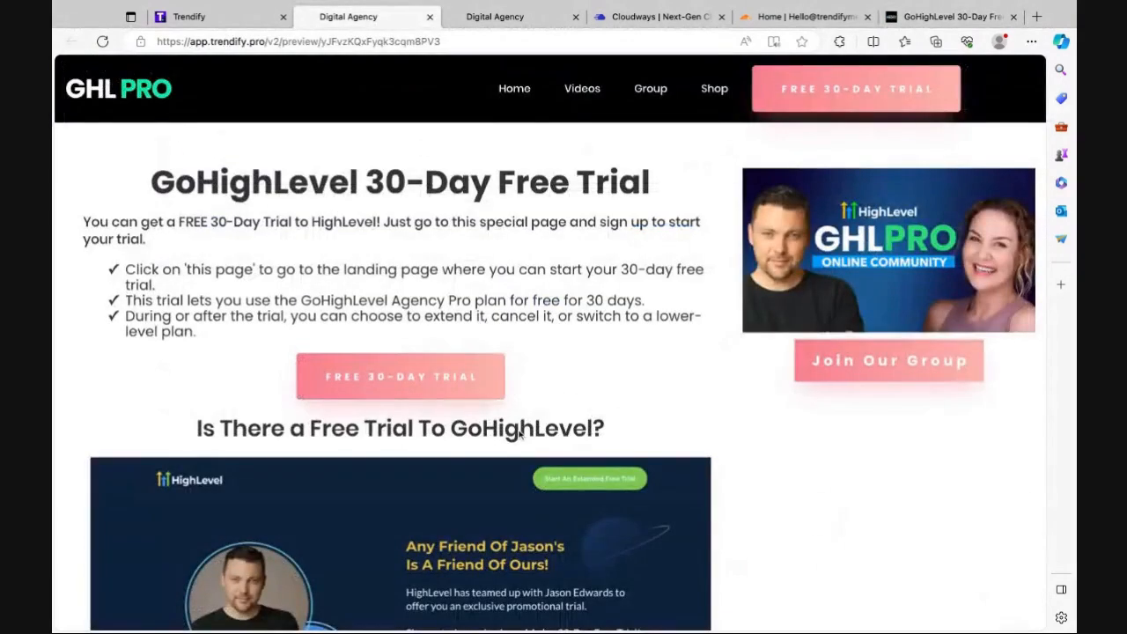
{"action": "mouse_move", "coordinate": [919, 338]}
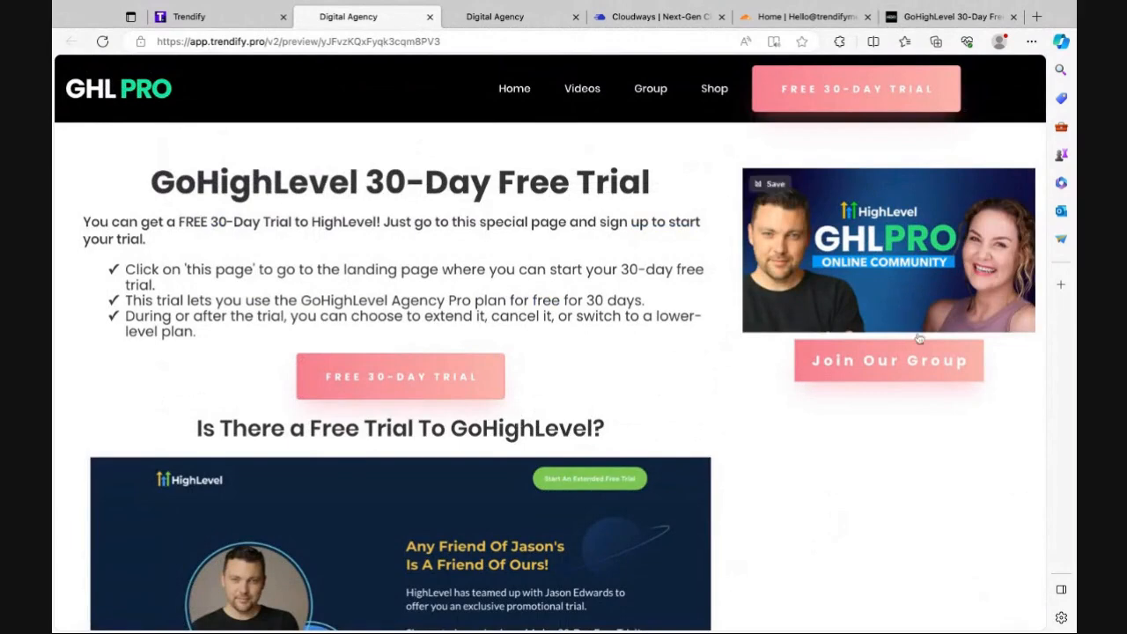
{"action": "mouse_move", "coordinate": [852, 297]}
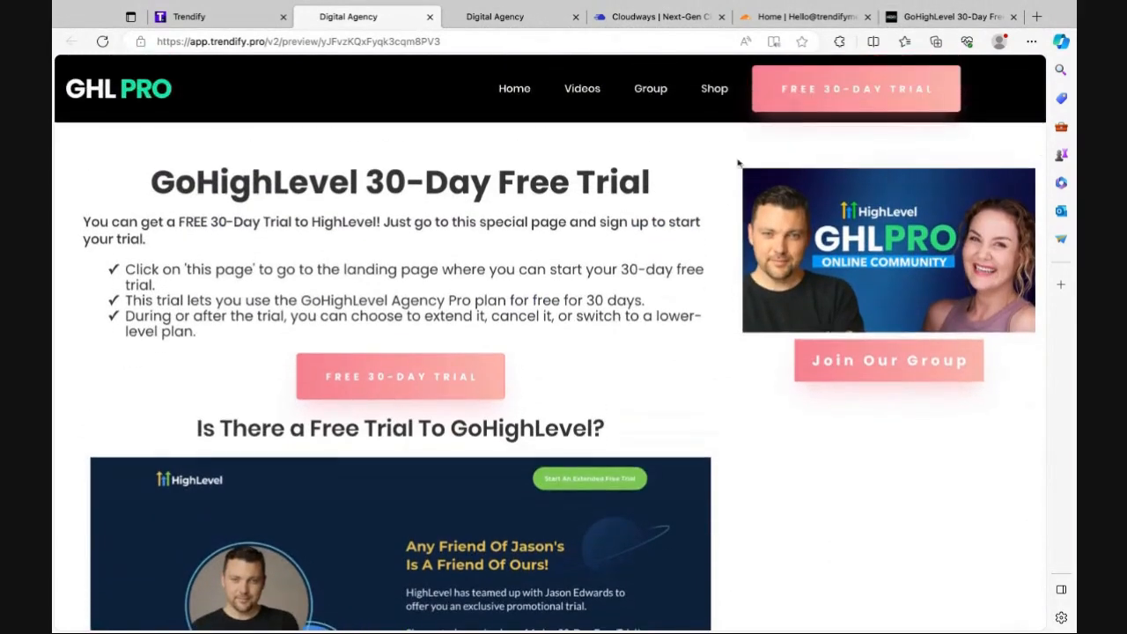
{"action": "scroll", "scroll_direction": "down", "scroll_amount": 3}
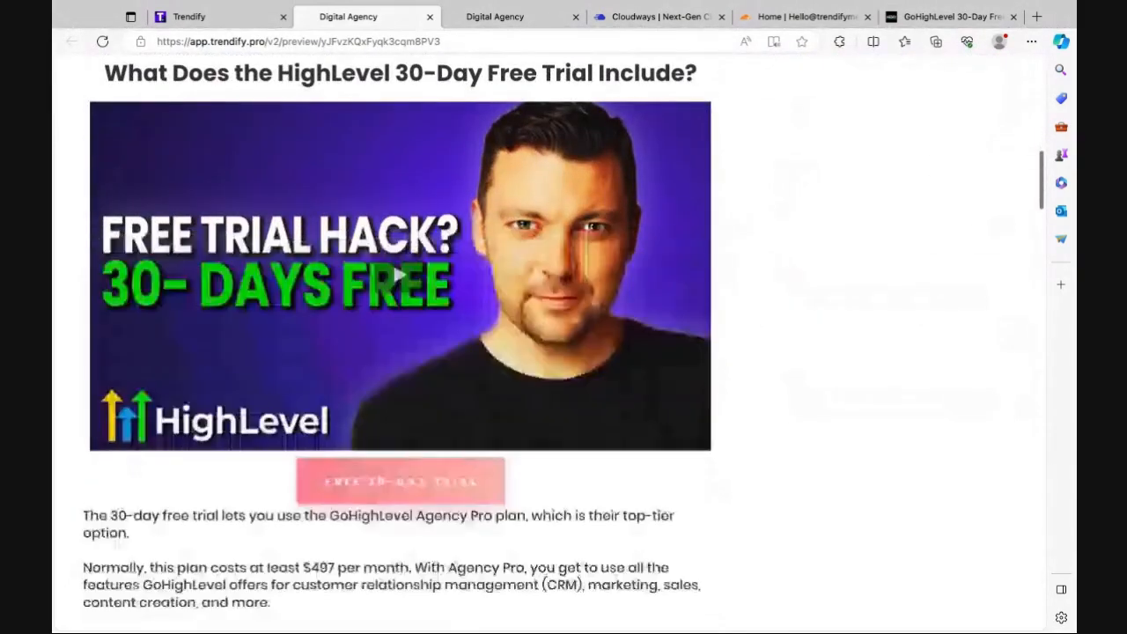
{"action": "scroll", "scroll_direction": "down", "scroll_amount": 3}
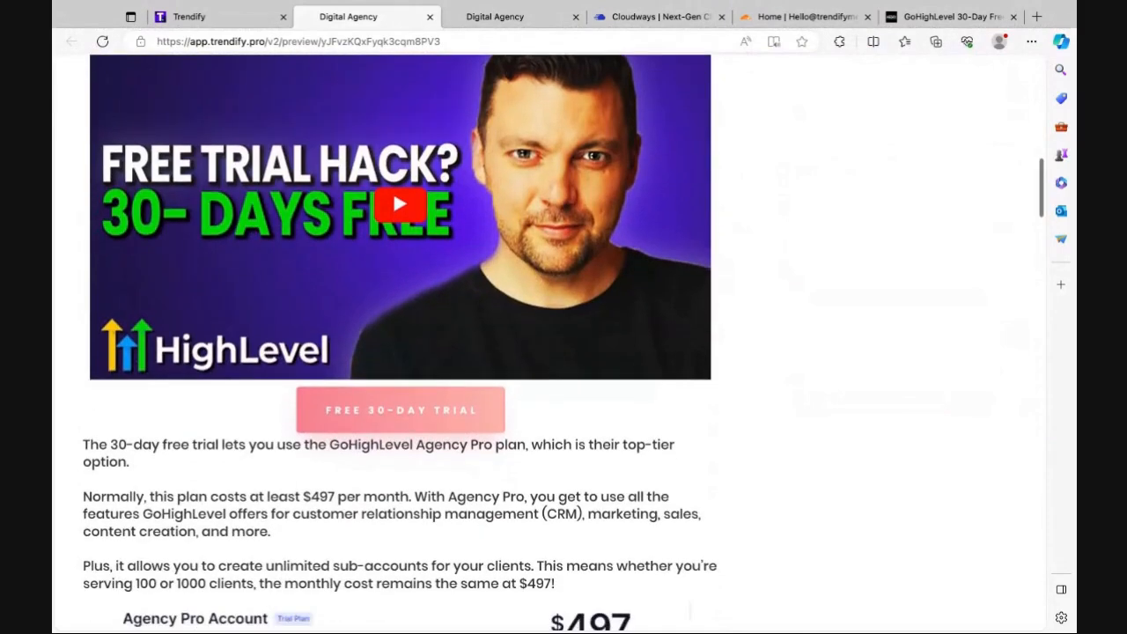
{"action": "scroll", "scroll_direction": "down", "scroll_amount": 3}
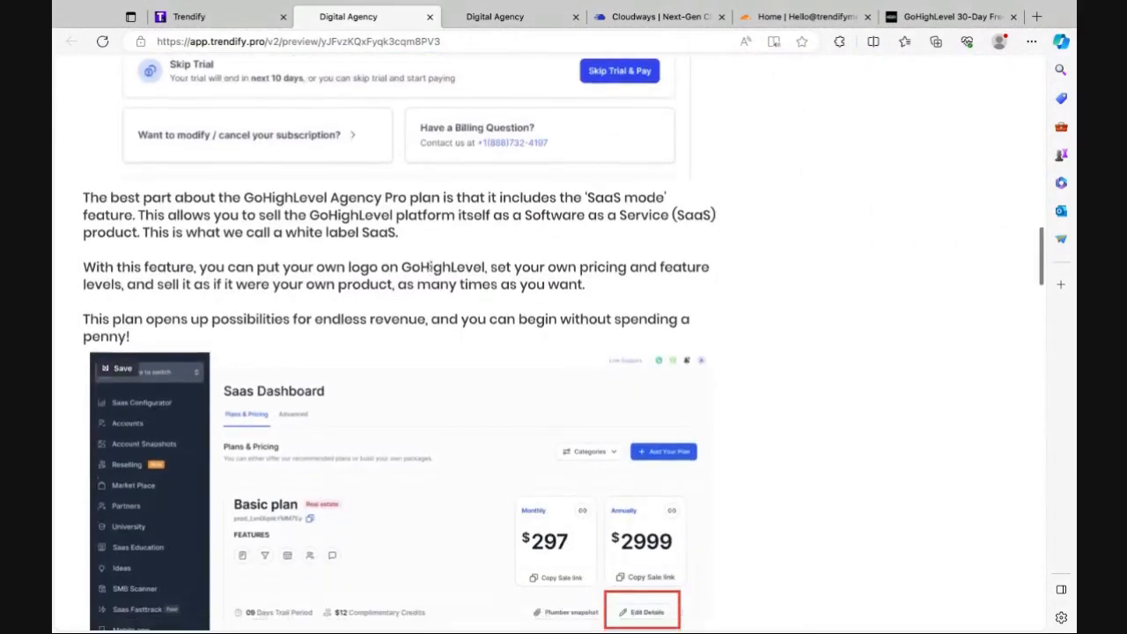
{"action": "scroll", "scroll_direction": "down", "scroll_amount": 3}
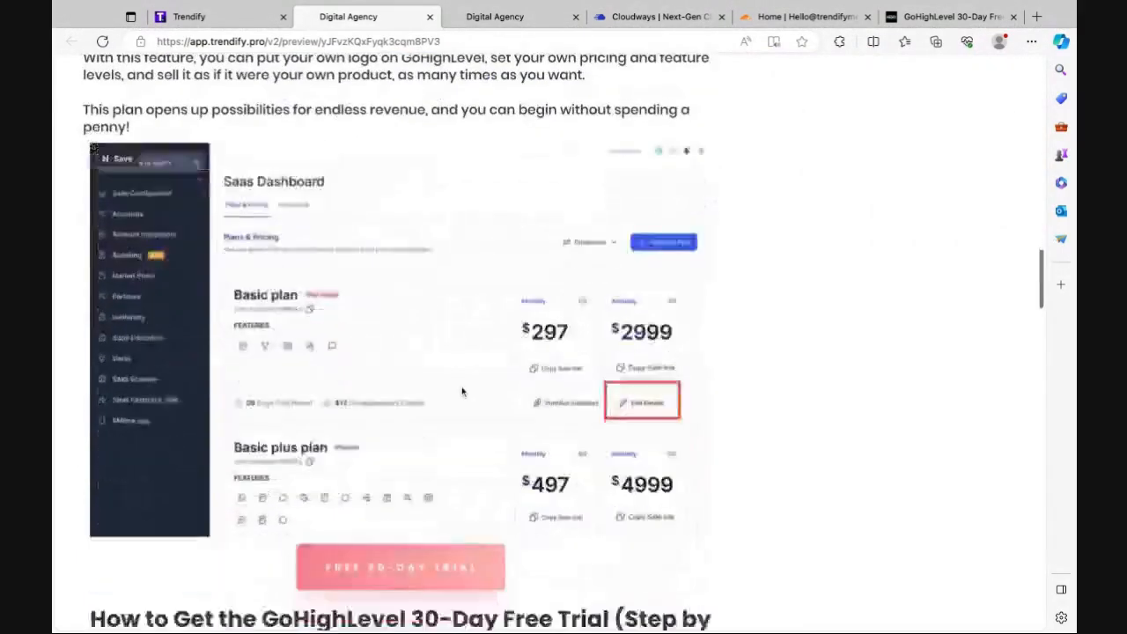
{"action": "scroll", "scroll_direction": "down", "scroll_amount": 3}
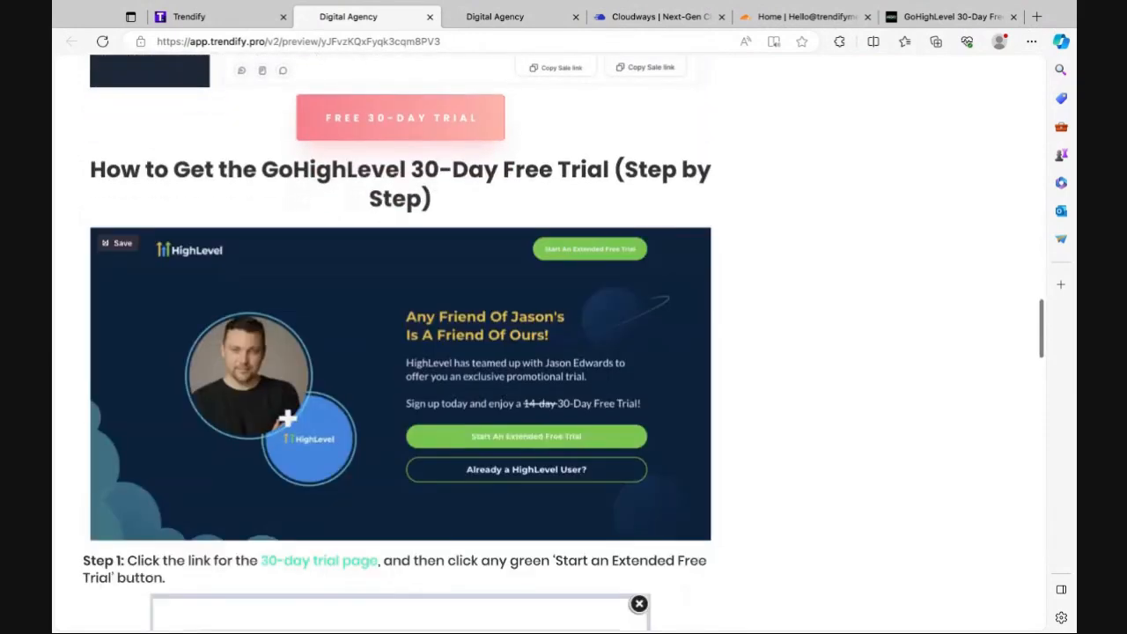
{"action": "scroll", "scroll_direction": "up", "scroll_amount": 3}
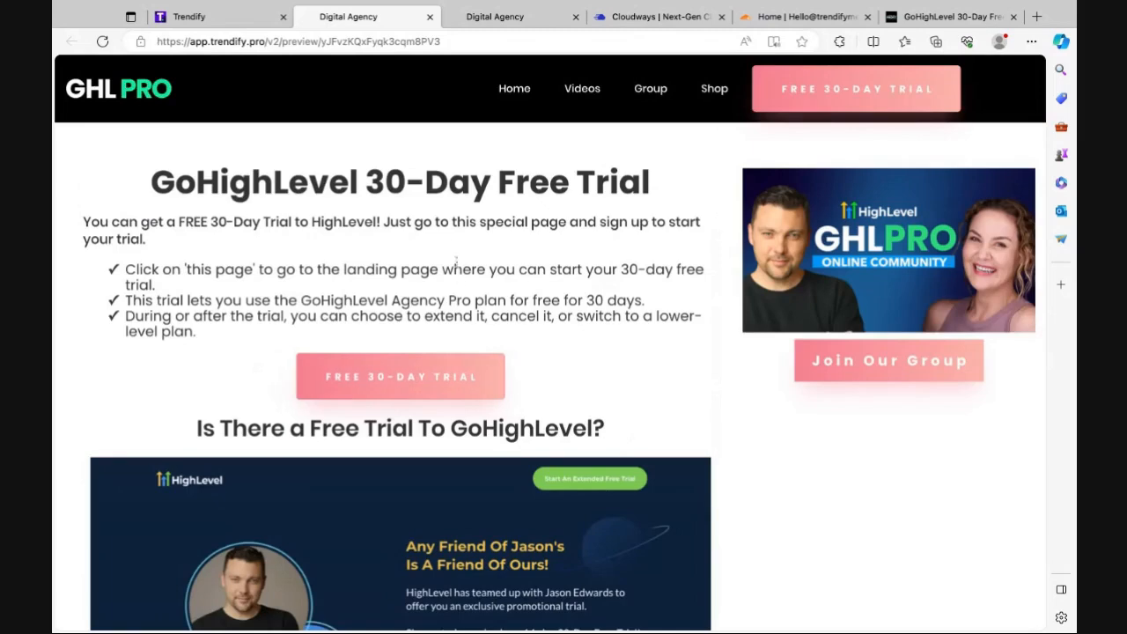
{"action": "mouse_move", "coordinate": [460, 246]}
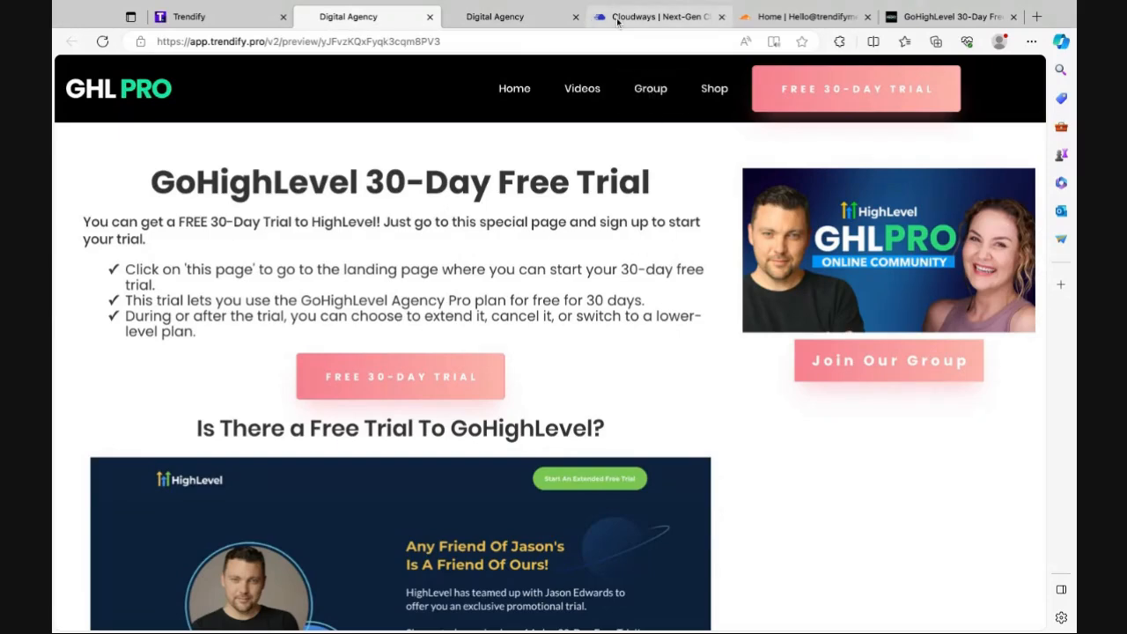
Delete the GHL Pro application in Cloudways, confirming with DELETE
{"action": "left_click", "coordinate": [655, 17]}
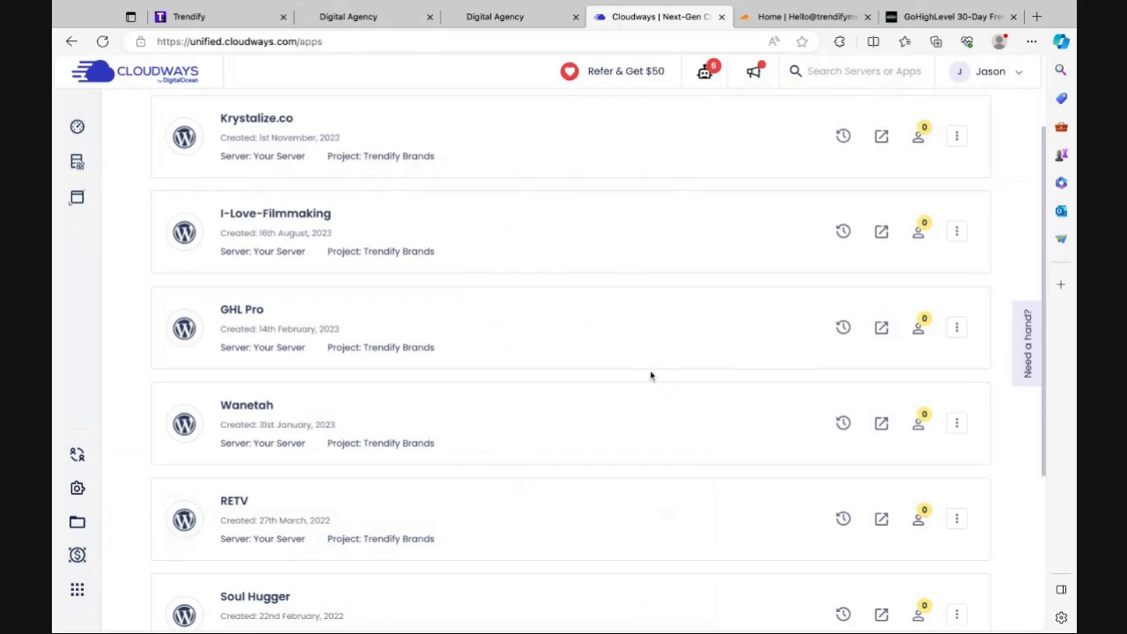
{"action": "left_click", "coordinate": [954, 326]}
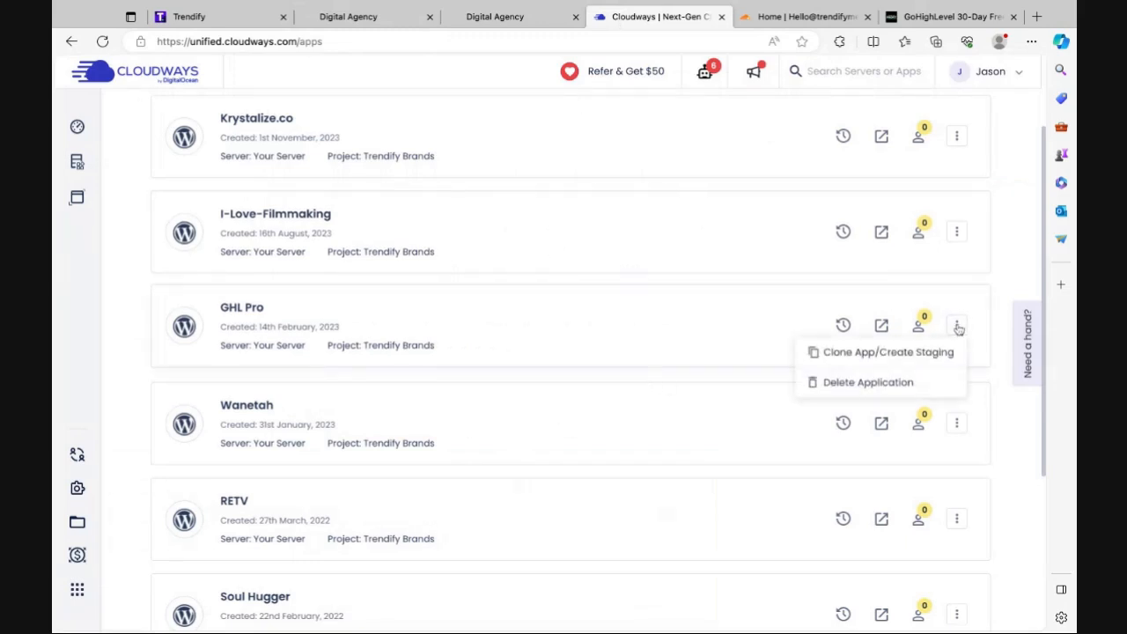
{"action": "mouse_move", "coordinate": [732, 314]}
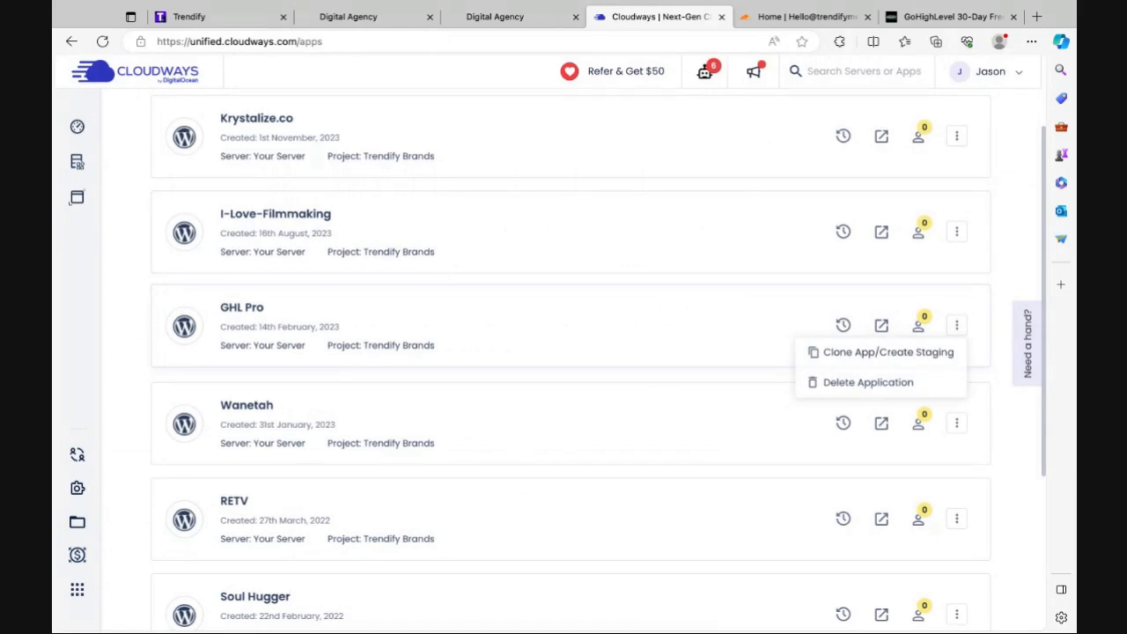
{"action": "mouse_move", "coordinate": [752, 342]}
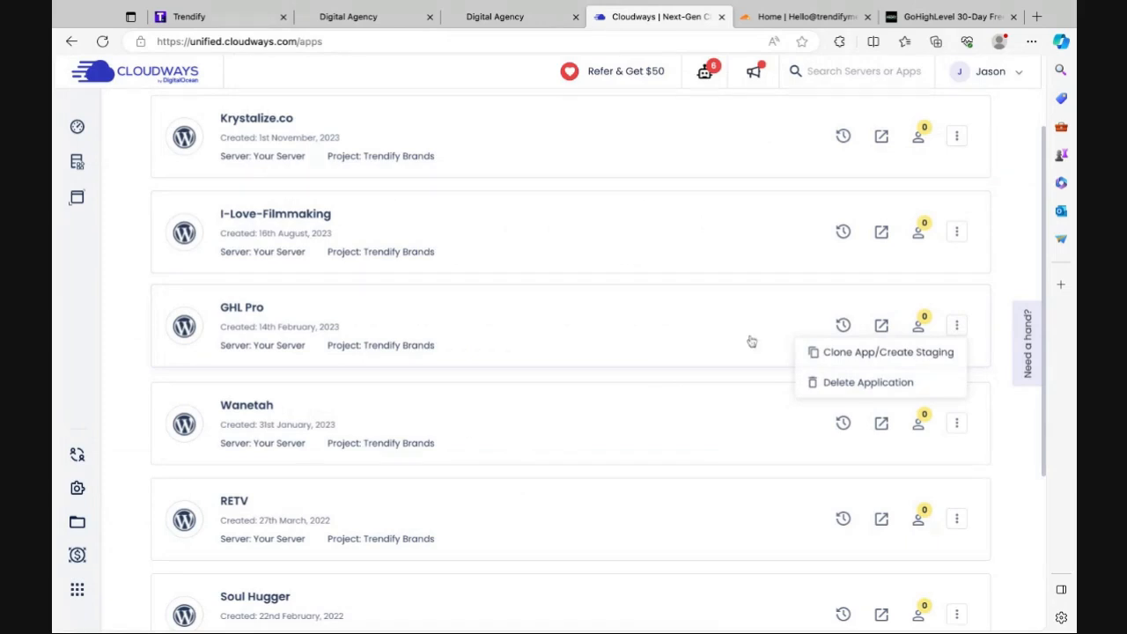
{"action": "mouse_move", "coordinate": [748, 331]}
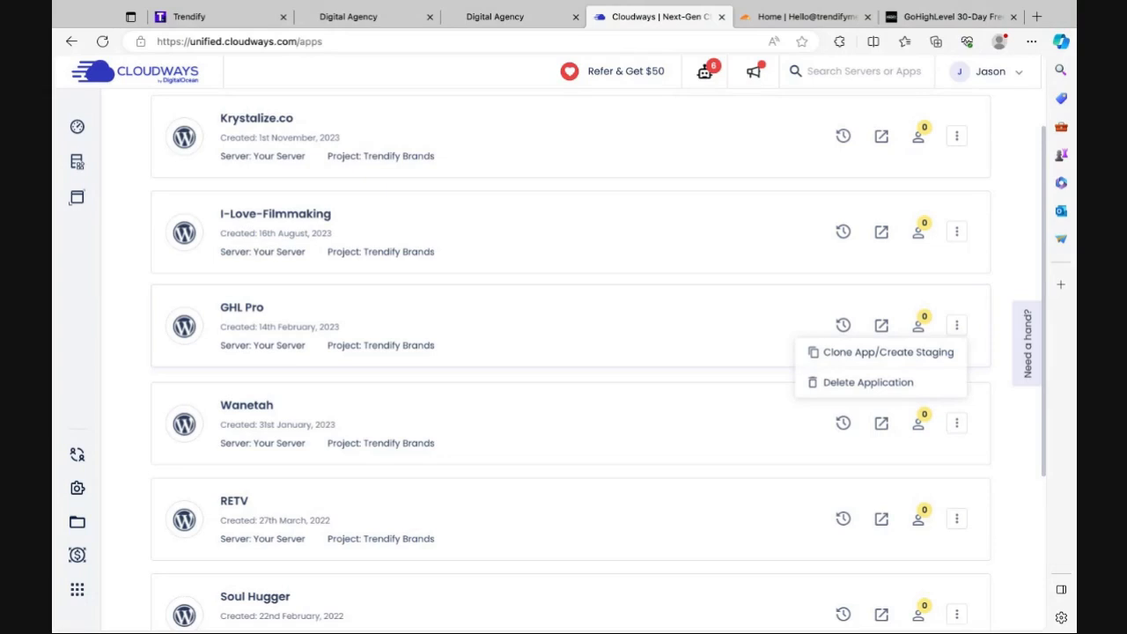
{"action": "mouse_move", "coordinate": [687, 299]}
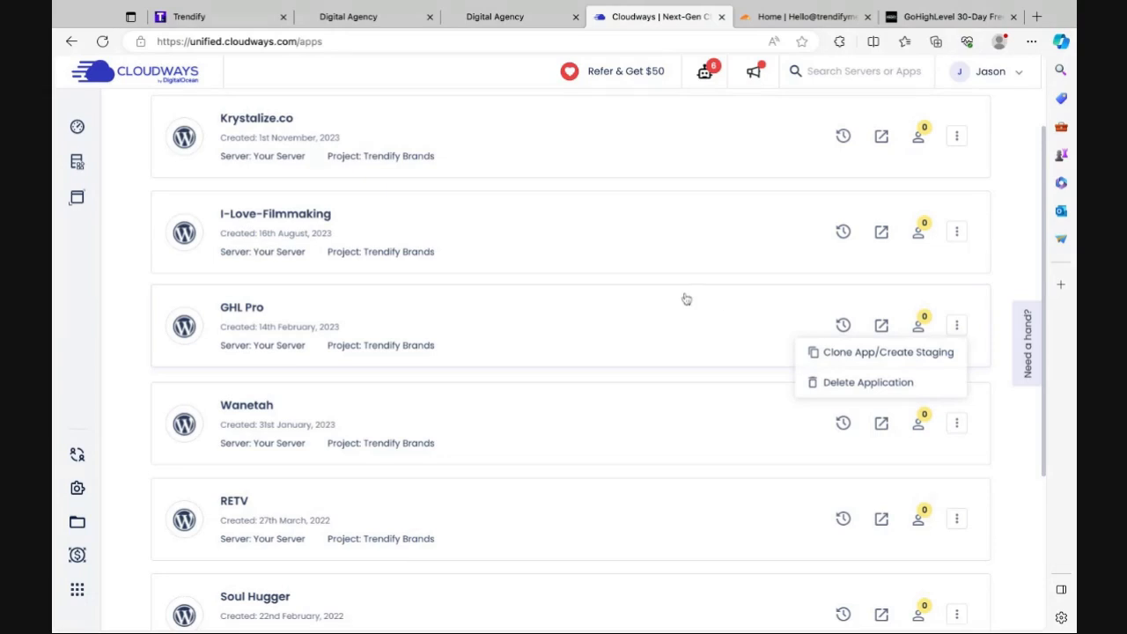
{"action": "mouse_move", "coordinate": [856, 390]}
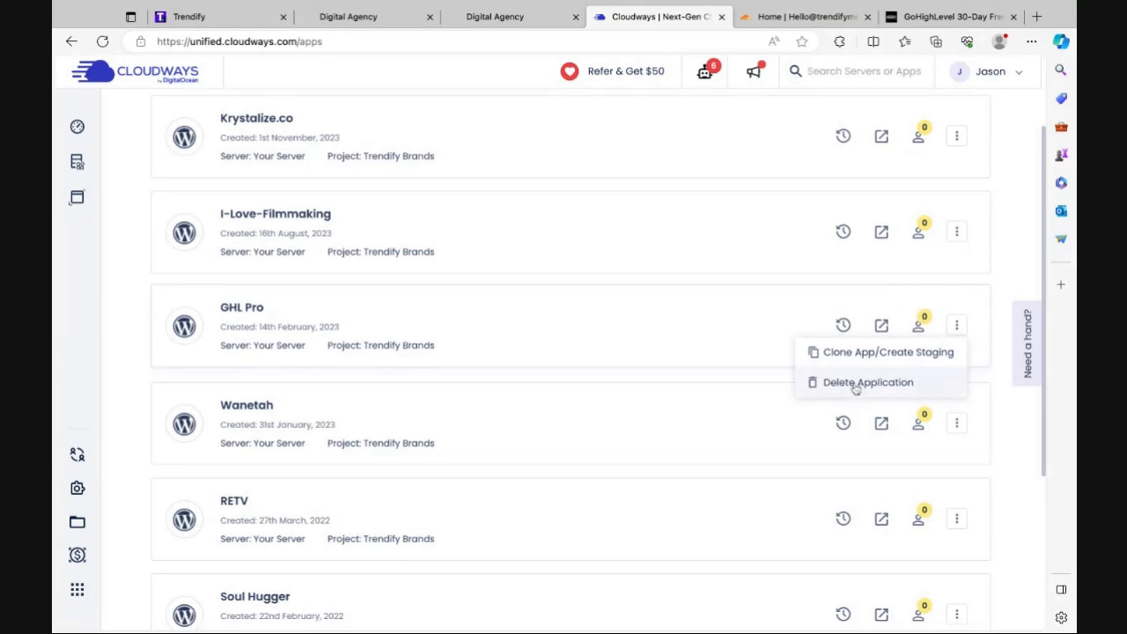
{"action": "left_click", "coordinate": [869, 382]}
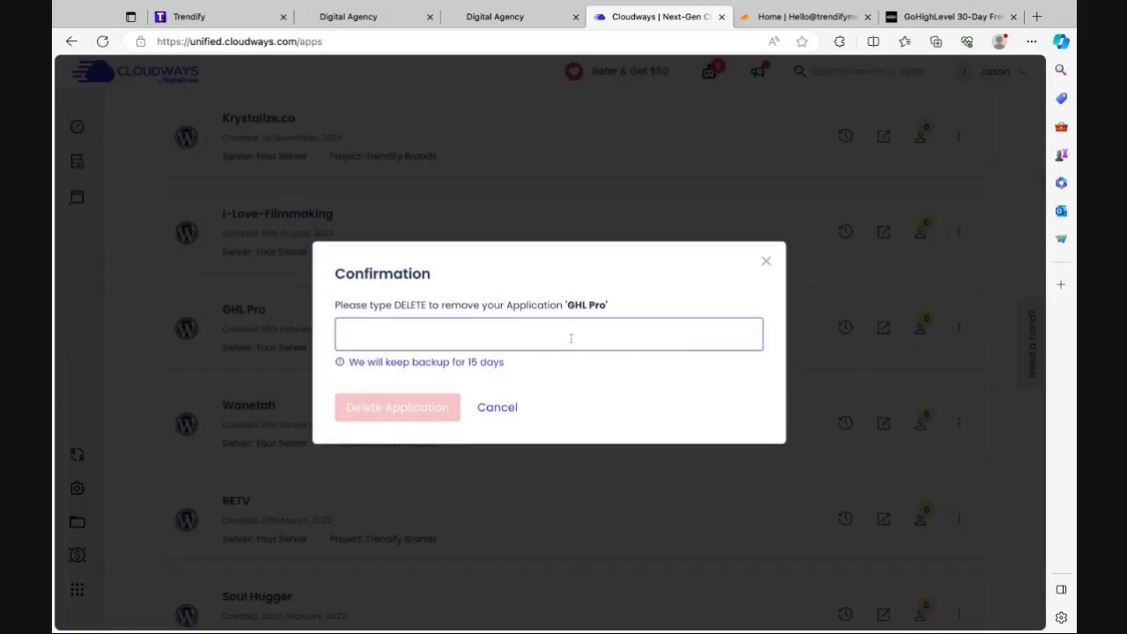
{"action": "type", "text": "DELETE"}
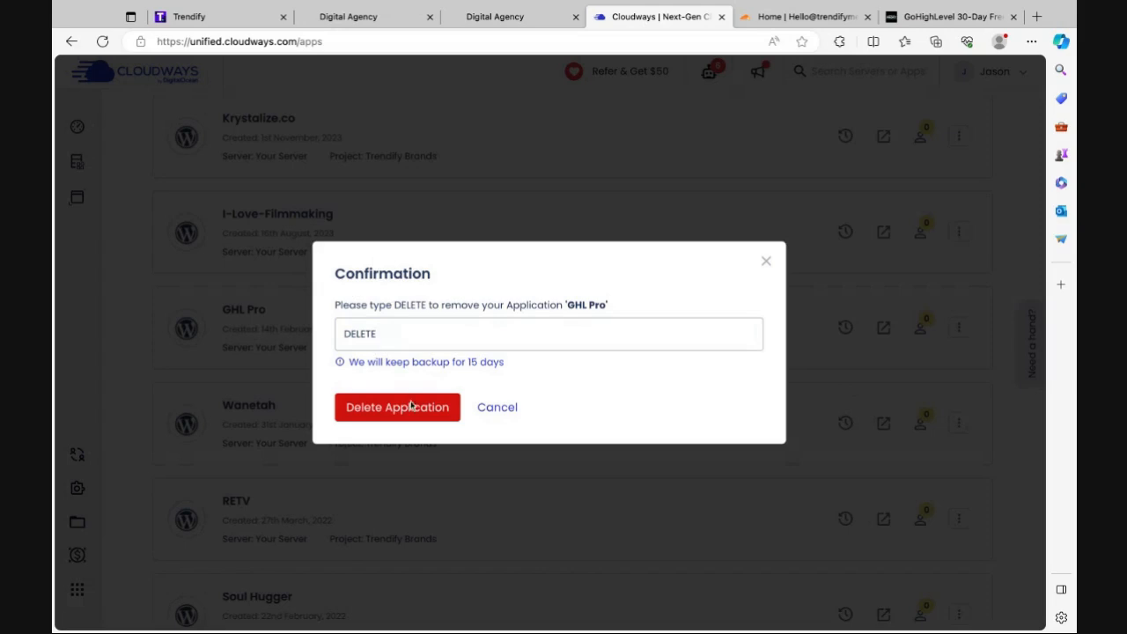
{"action": "left_click", "coordinate": [398, 406]}
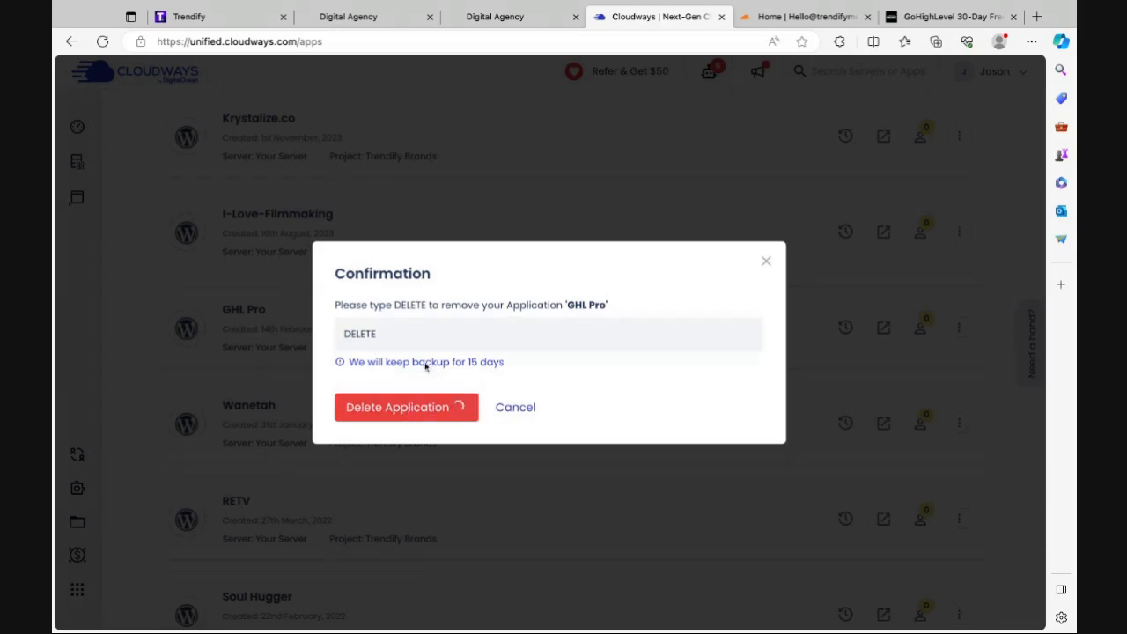
{"action": "left_click", "coordinate": [405, 406]}
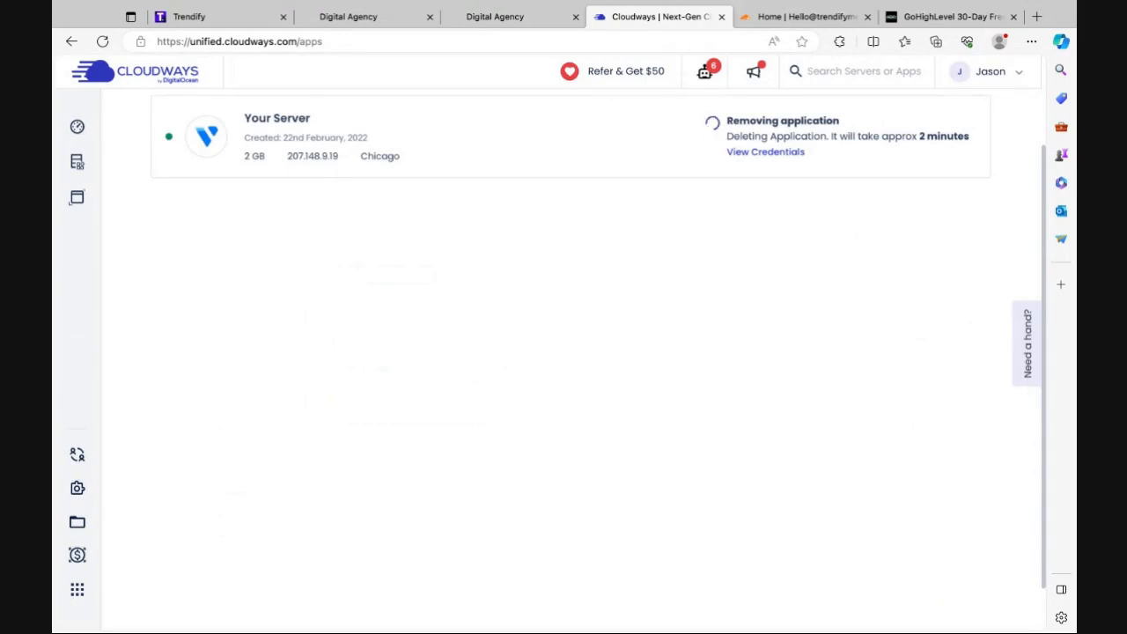
{"action": "mouse_move", "coordinate": [714, 201]}
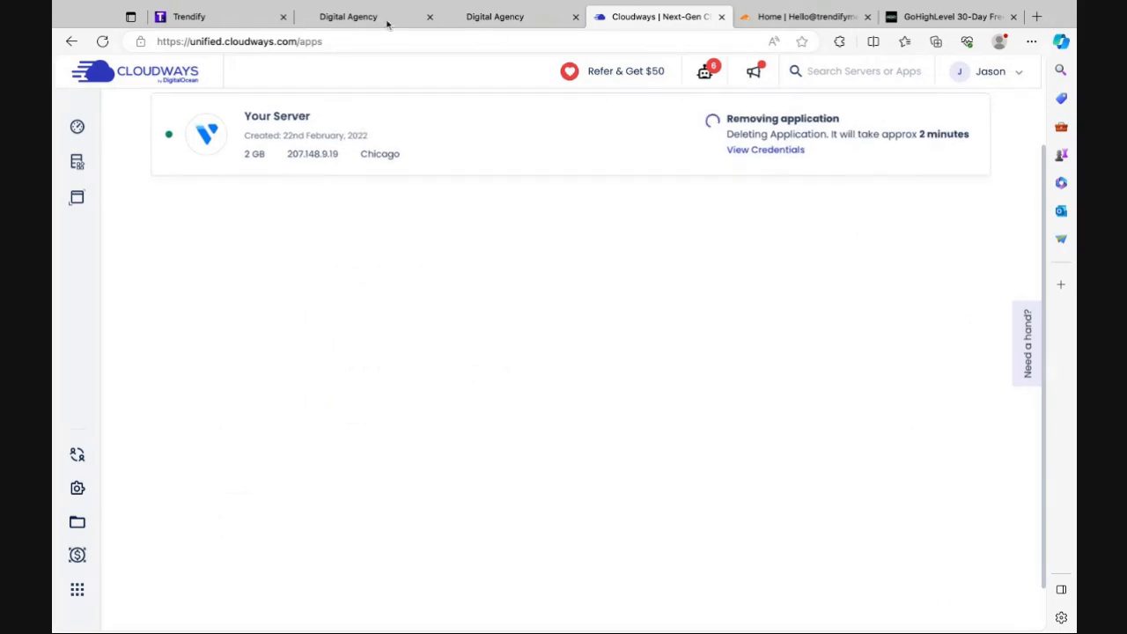
Check the live GHL Pro site, then return to the Cloudways hosting dashboard
{"action": "left_click", "coordinate": [951, 16]}
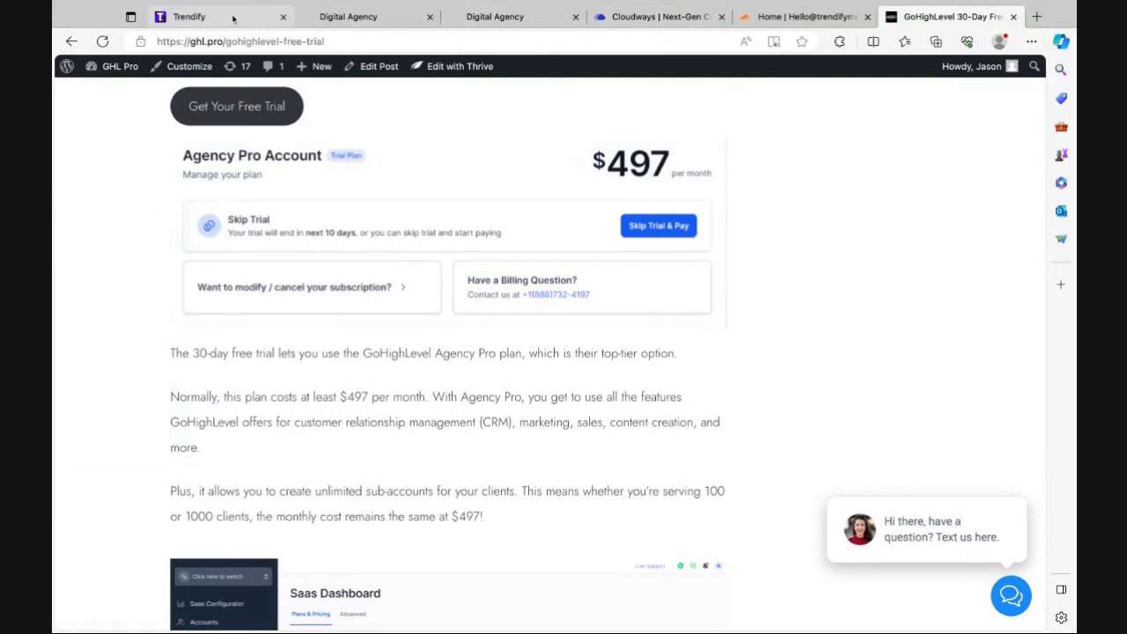
{"action": "left_click", "coordinate": [659, 18]}
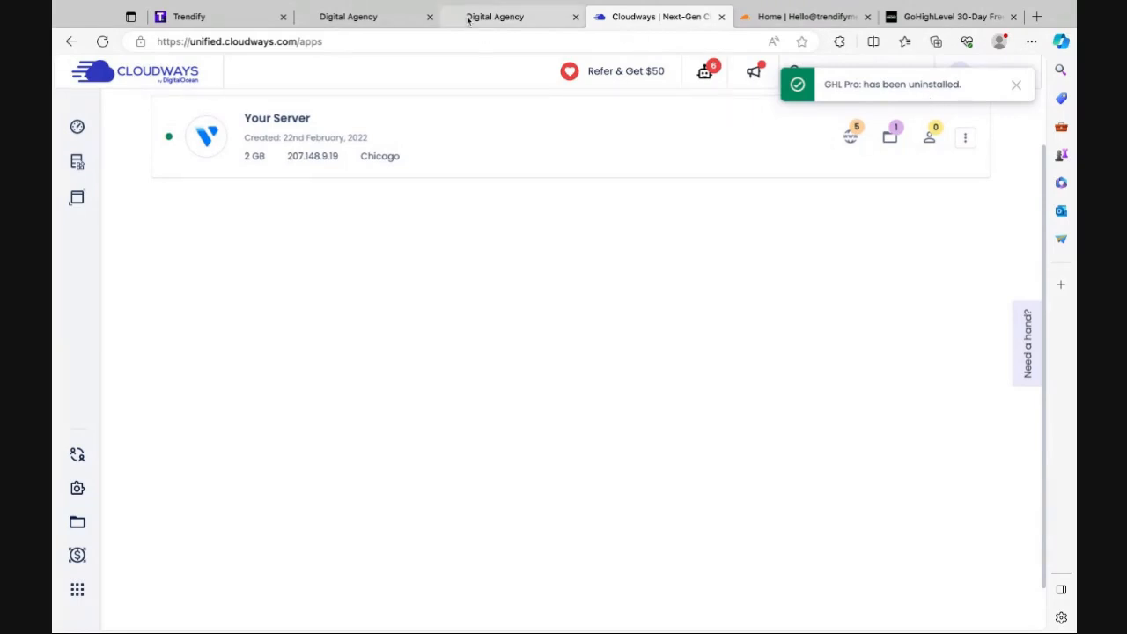
Back in the GHL Pro page builder, adjust the section padding from 10 px toward 5 px
{"action": "left_click", "coordinate": [345, 16]}
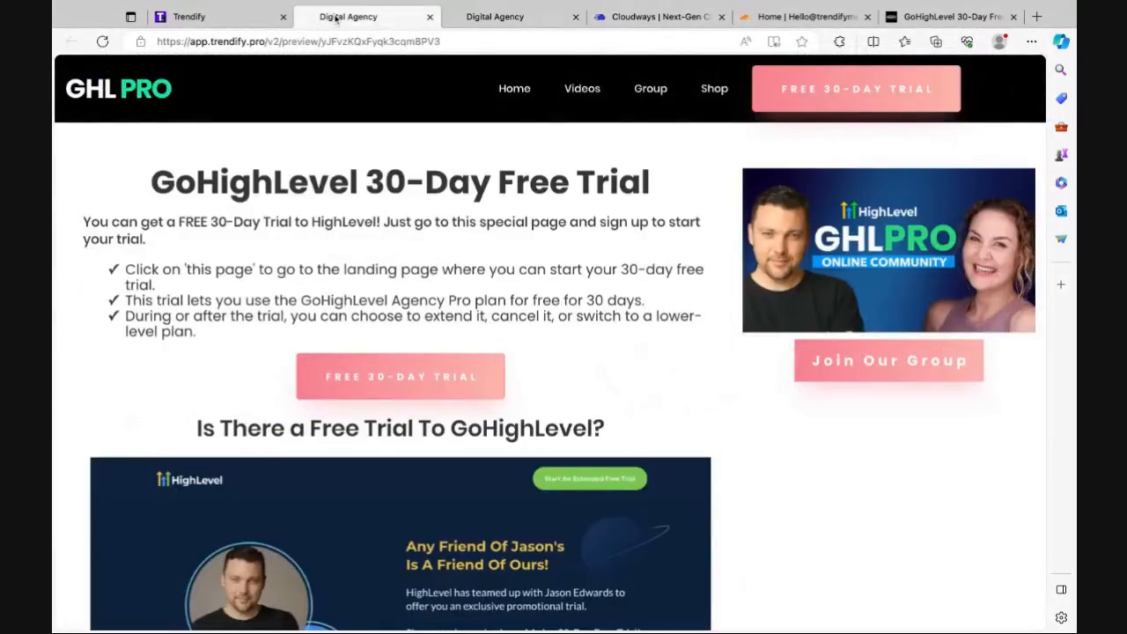
{"action": "left_click", "coordinate": [195, 15]}
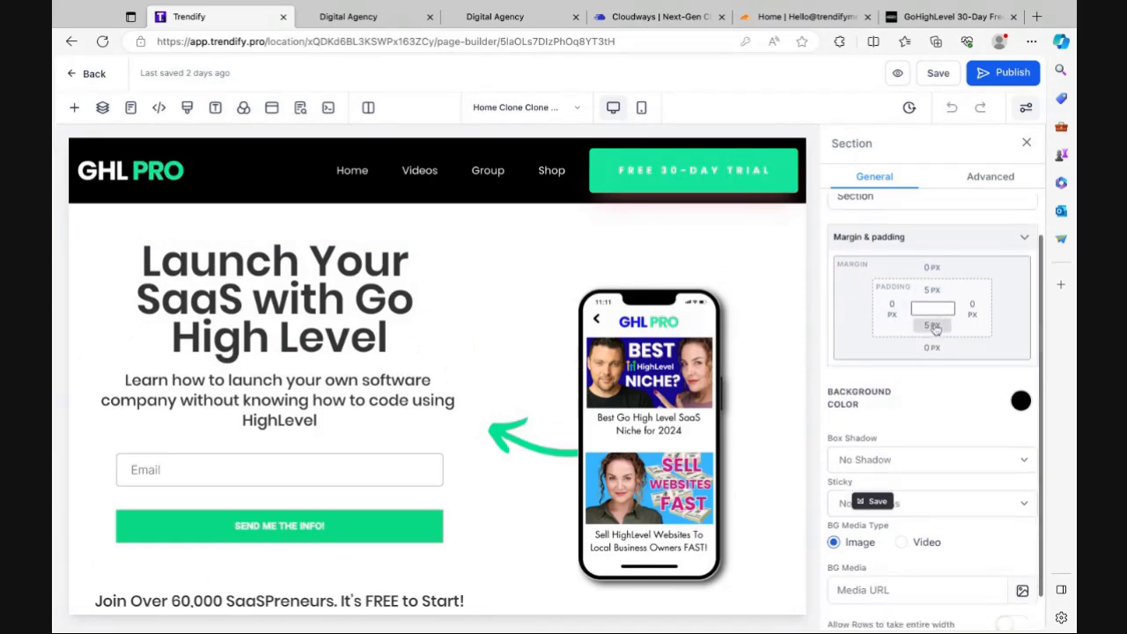
{"action": "left_click", "coordinate": [933, 324]}
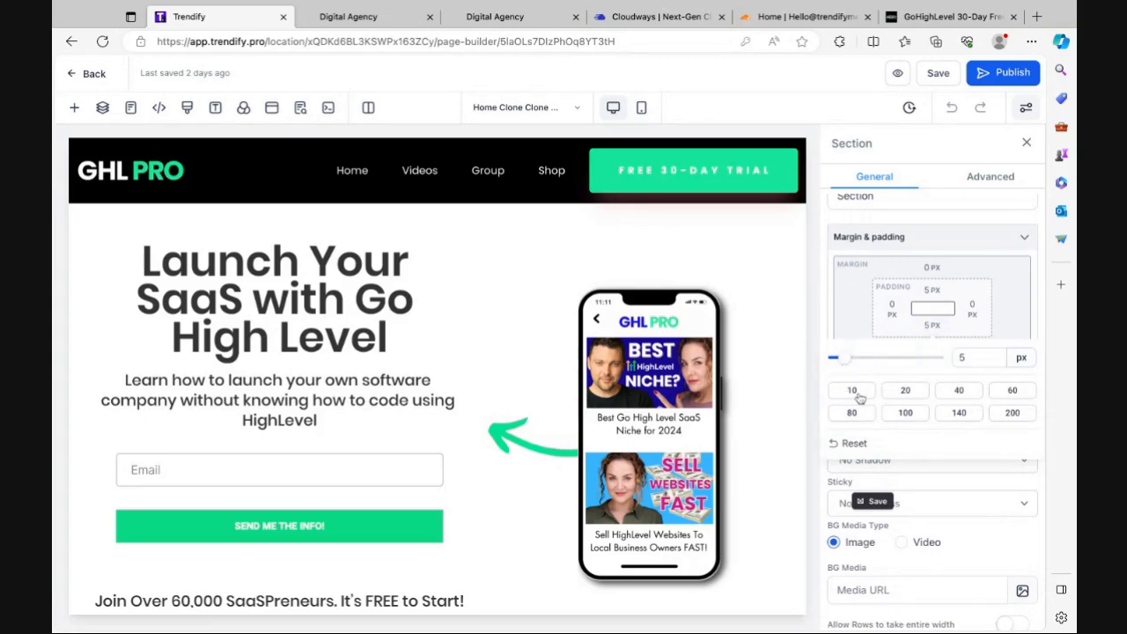
{"action": "left_click", "coordinate": [850, 390]}
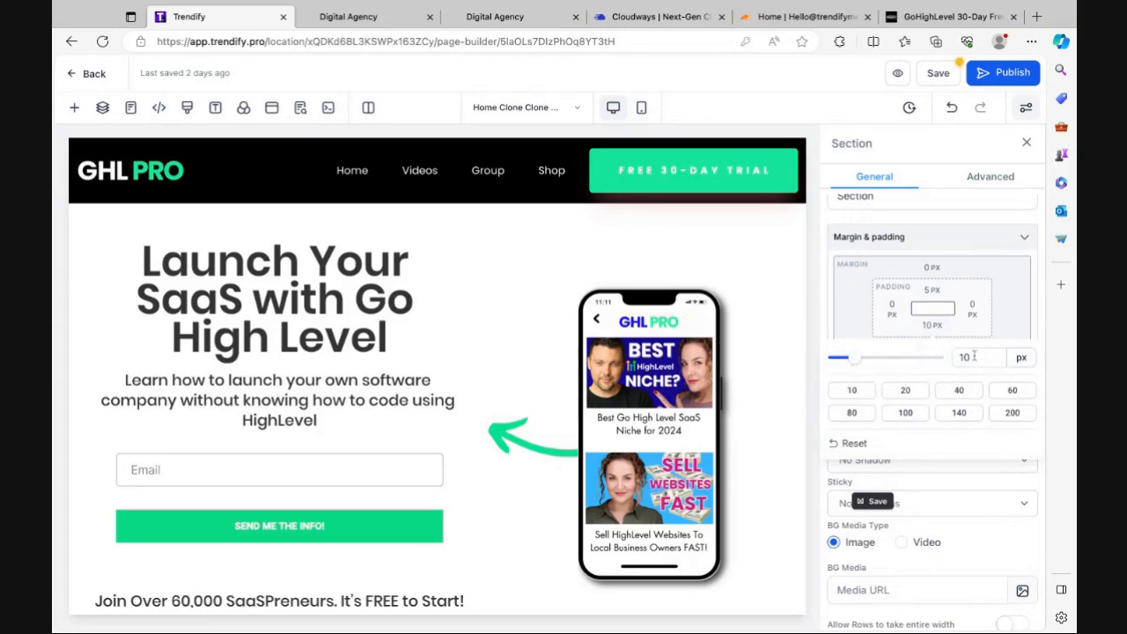
{"action": "left_click", "coordinate": [977, 357]}
{"action": "type", "text": "5"}
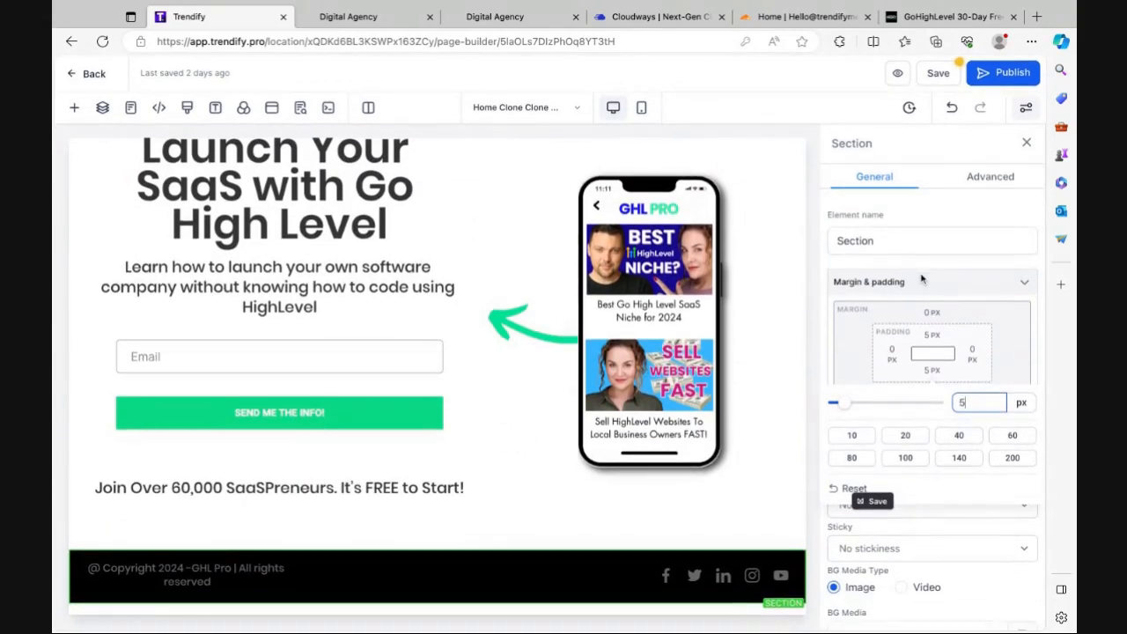
{"action": "mouse_move", "coordinate": [940, 317]}
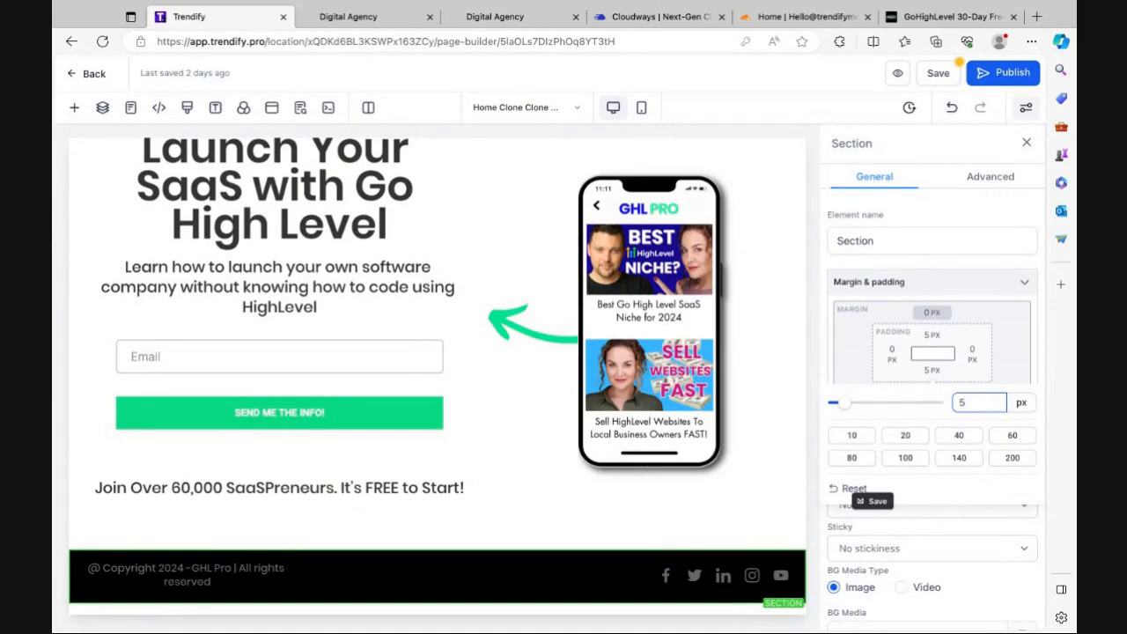
{"action": "mouse_move", "coordinate": [915, 216]}
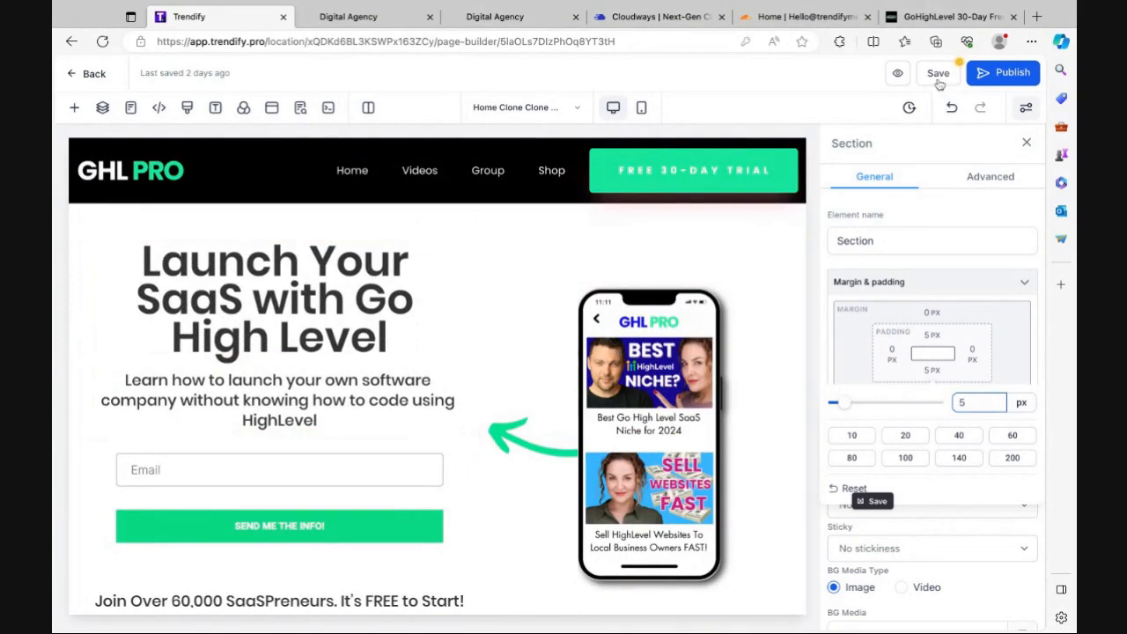
Save the homepage clone and start publishing, reaching the Select domain prompt
{"action": "left_click", "coordinate": [936, 74]}
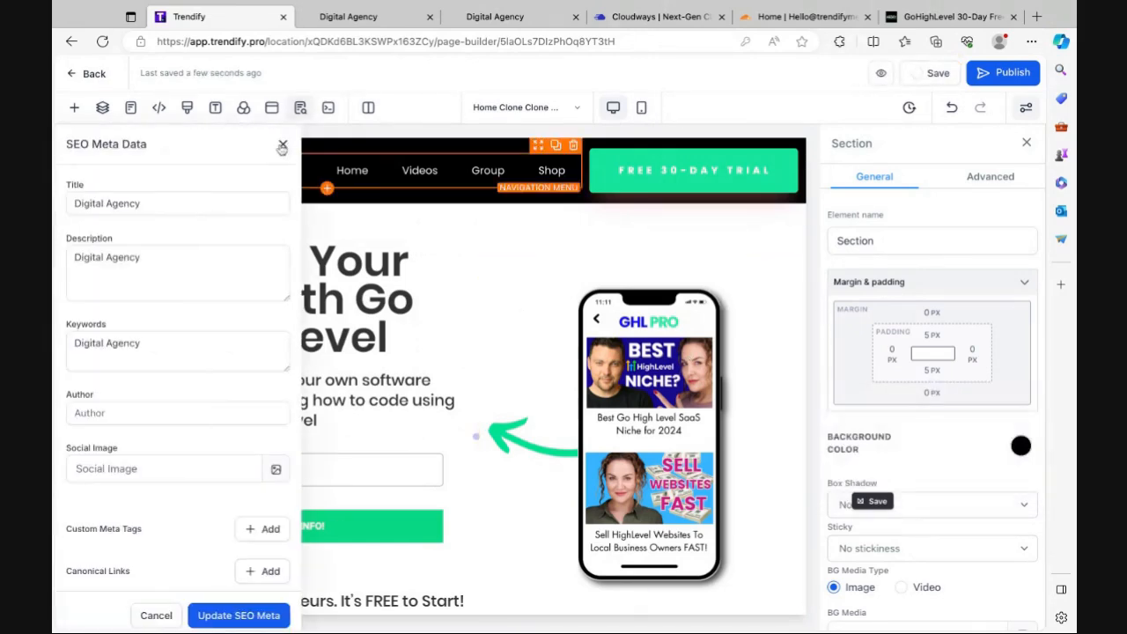
{"action": "left_click", "coordinate": [281, 146]}
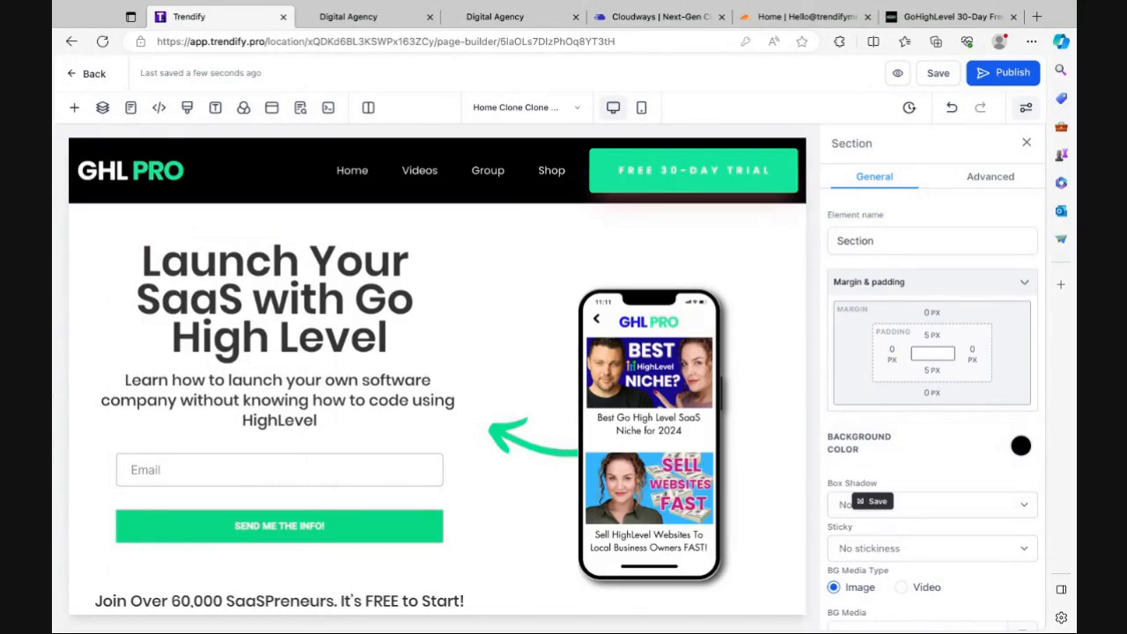
{"action": "left_click", "coordinate": [1004, 72]}
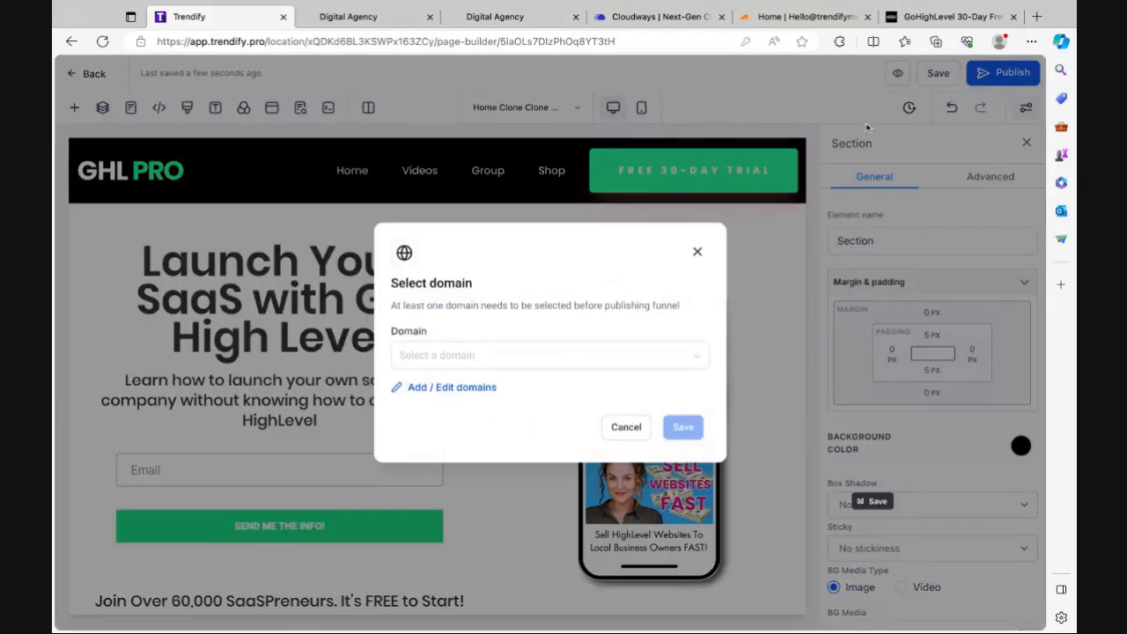
{"action": "left_click", "coordinate": [549, 356]}
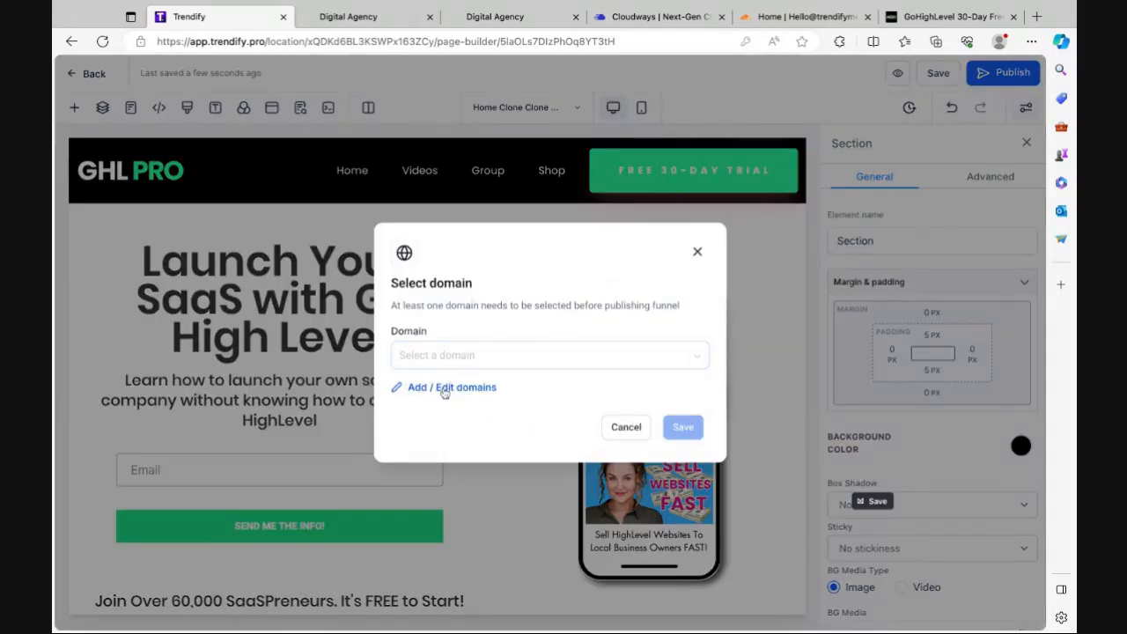
{"action": "left_click", "coordinate": [451, 387]}
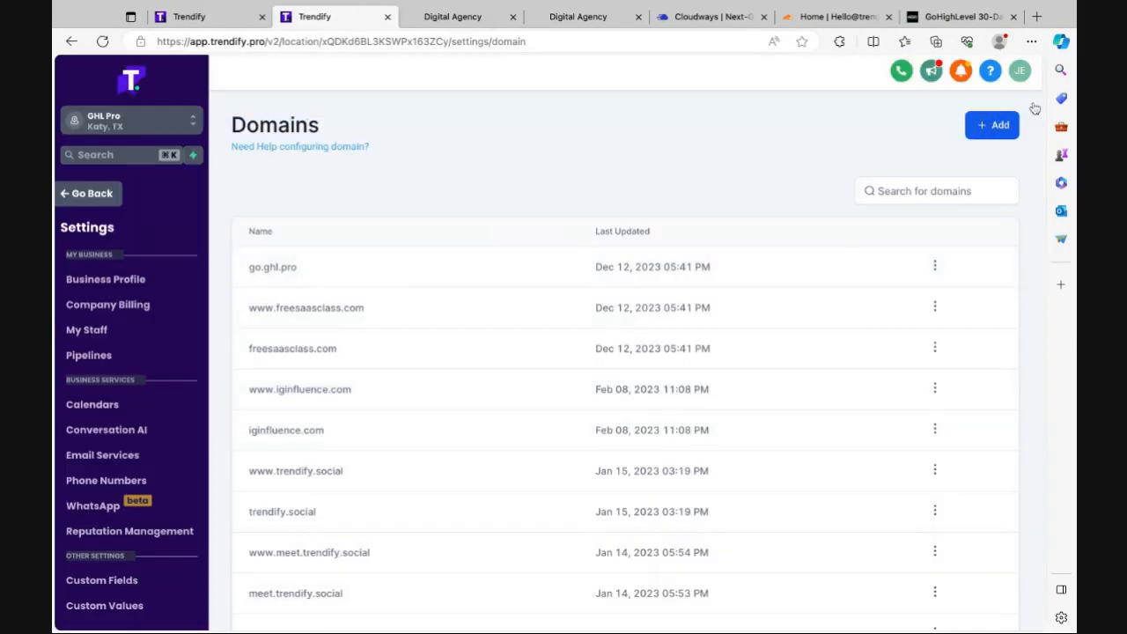
{"action": "left_click", "coordinate": [991, 123]}
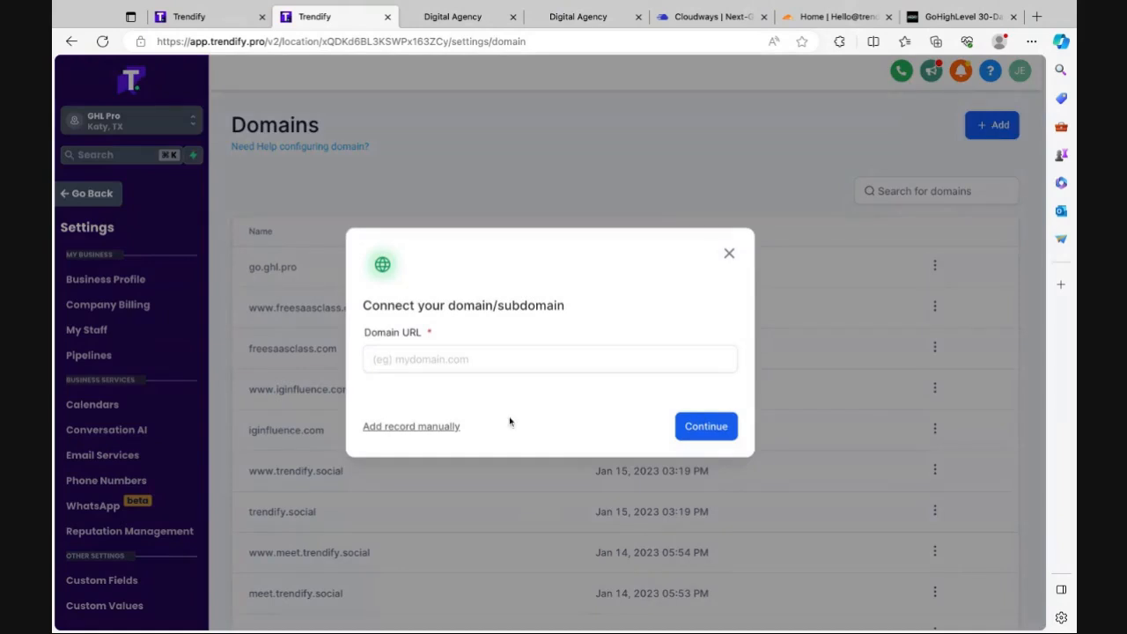
{"action": "left_click", "coordinate": [549, 360]}
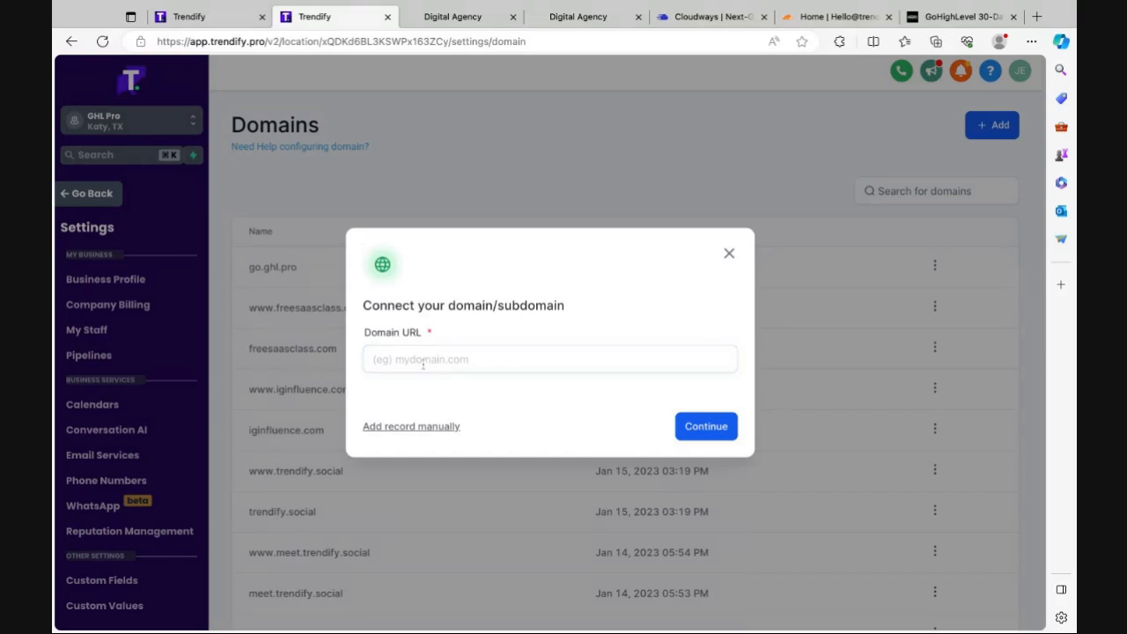
{"action": "mouse_move", "coordinate": [415, 433]}
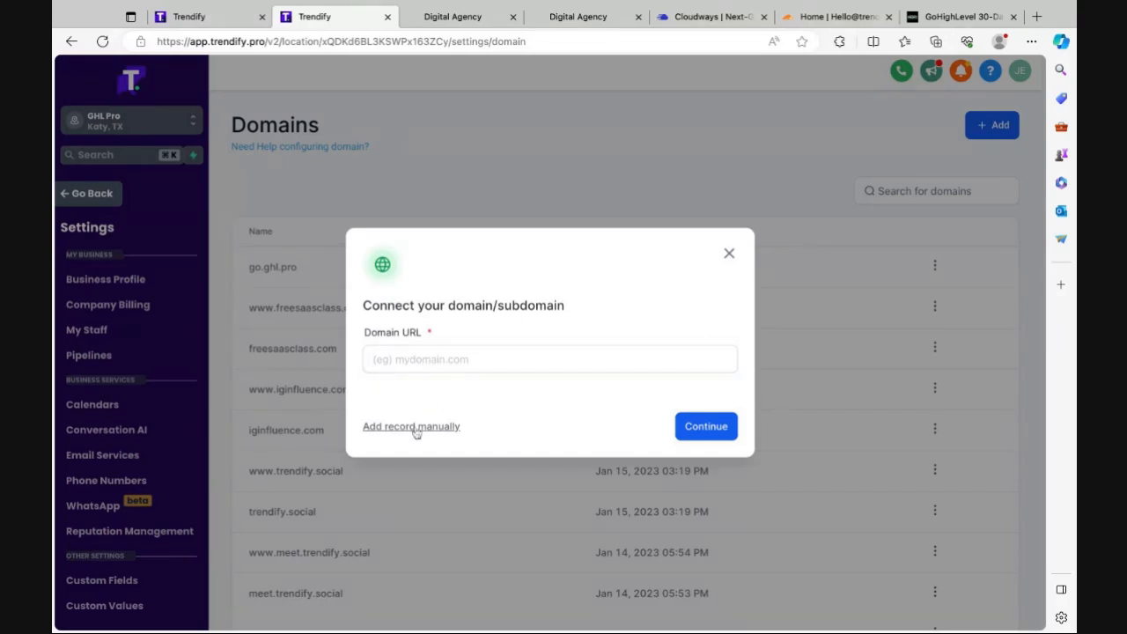
{"action": "type", "text": "g"}
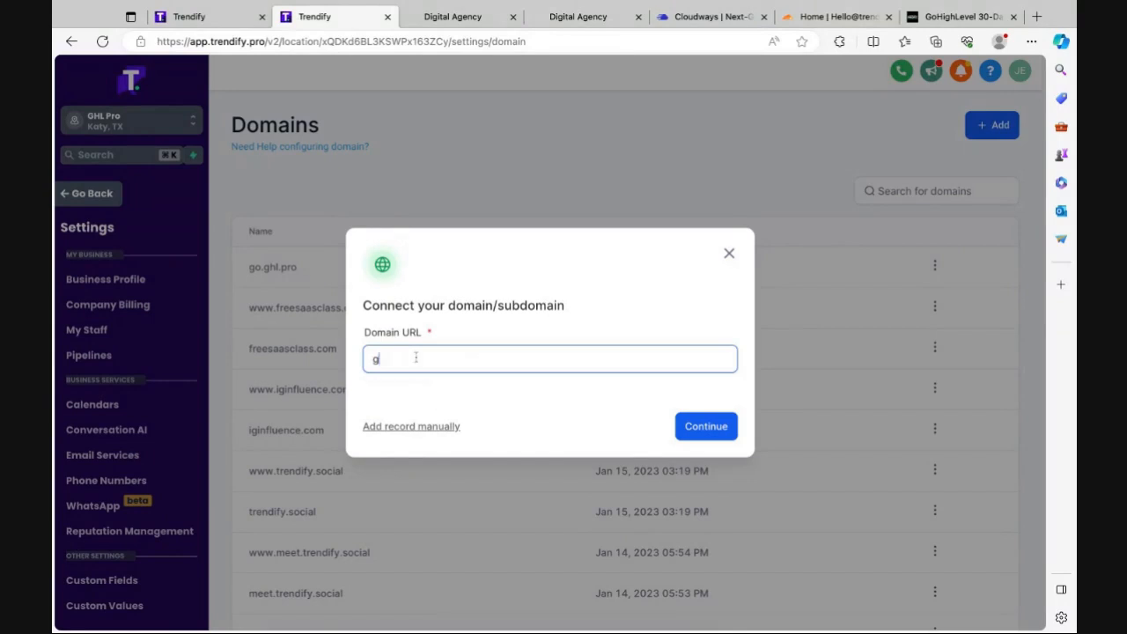
{"action": "type", "text": "hl.p"}
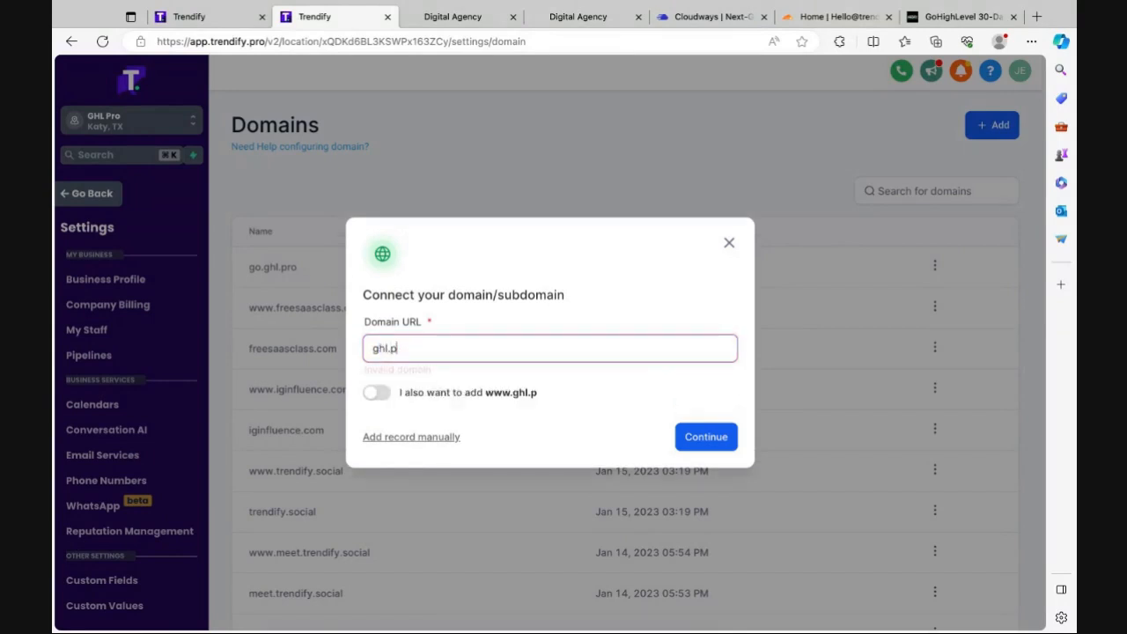
{"action": "left_click", "coordinate": [377, 392]}
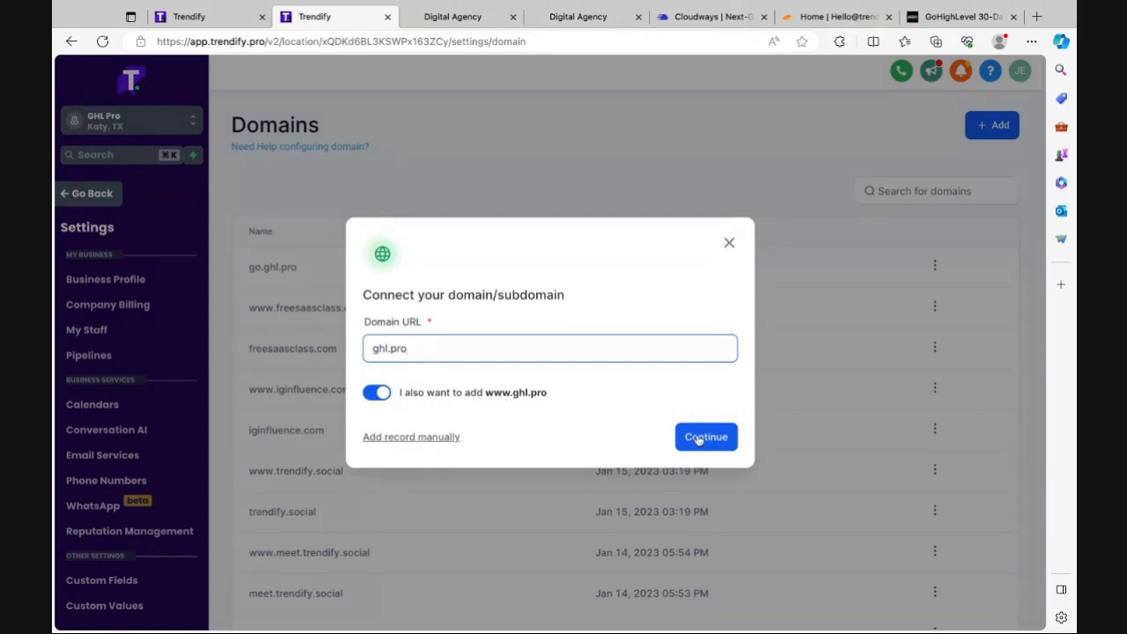
{"action": "left_click", "coordinate": [705, 437]}
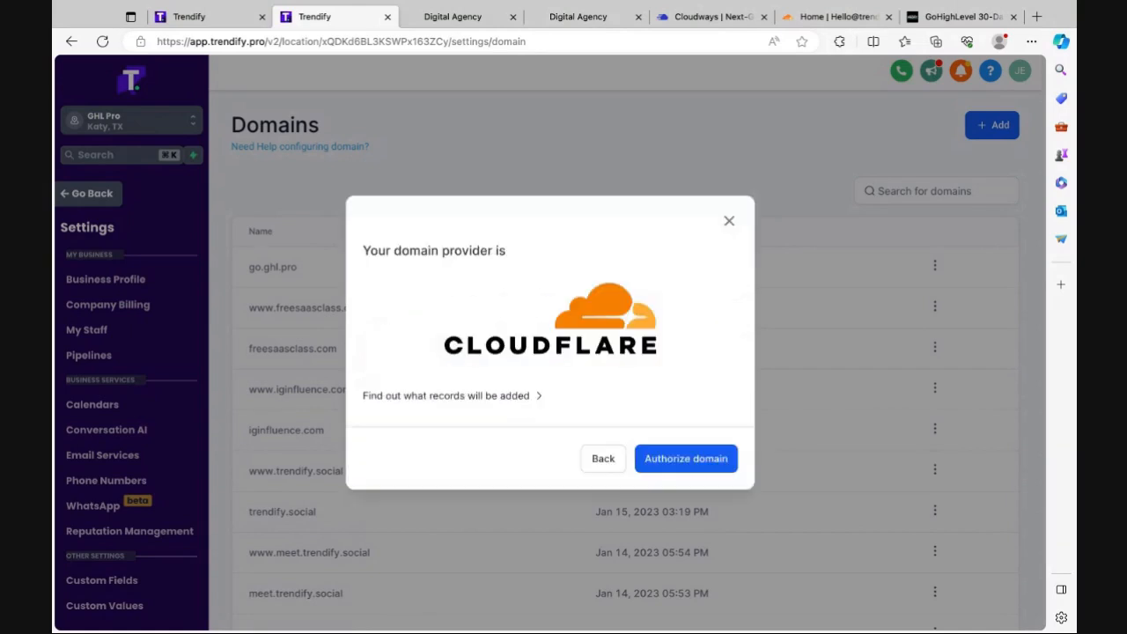
{"action": "mouse_move", "coordinate": [686, 458]}
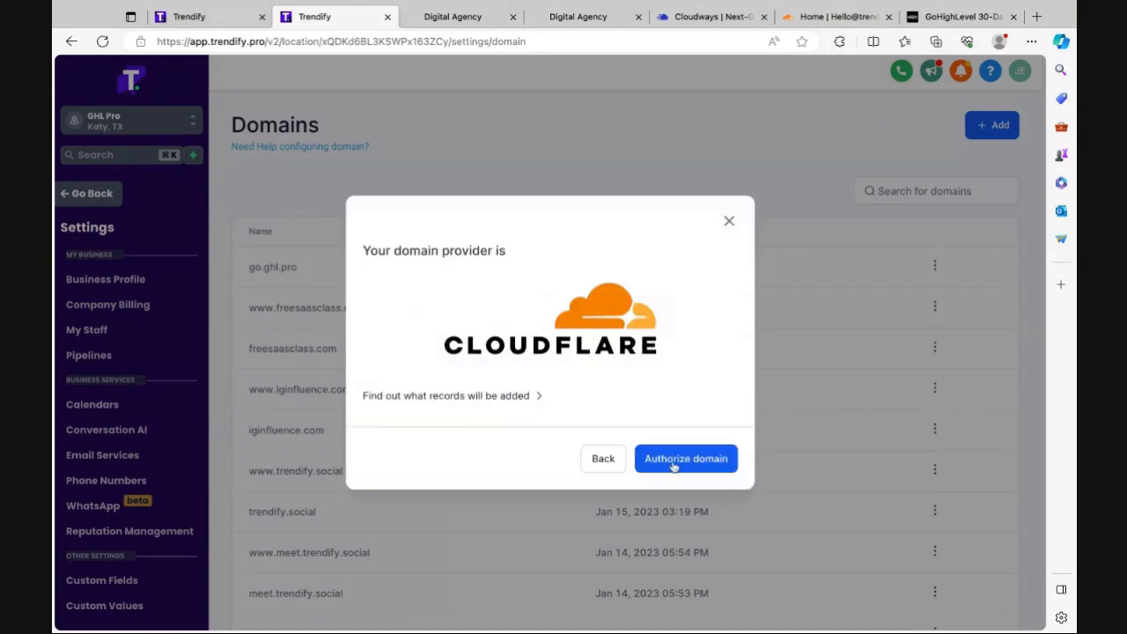
Authorize LeadConnector's DNS records on Cloudflare, confirming ghl.pro and deleting conflicting records
{"action": "left_click", "coordinate": [684, 457]}
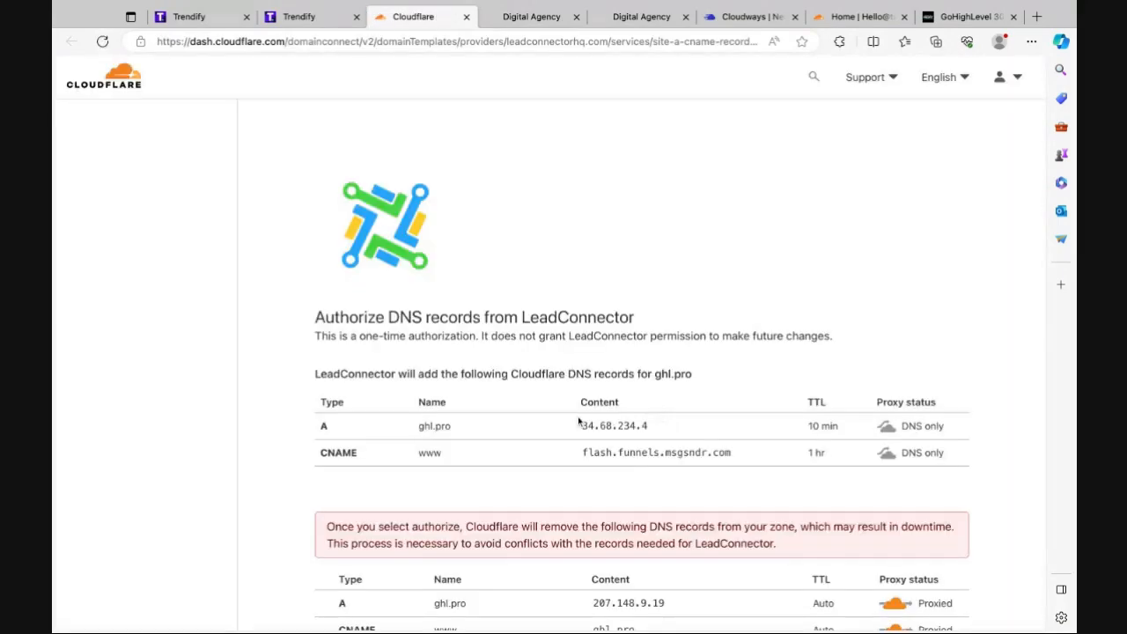
{"action": "scroll", "scroll_direction": "down", "scroll_amount": 3}
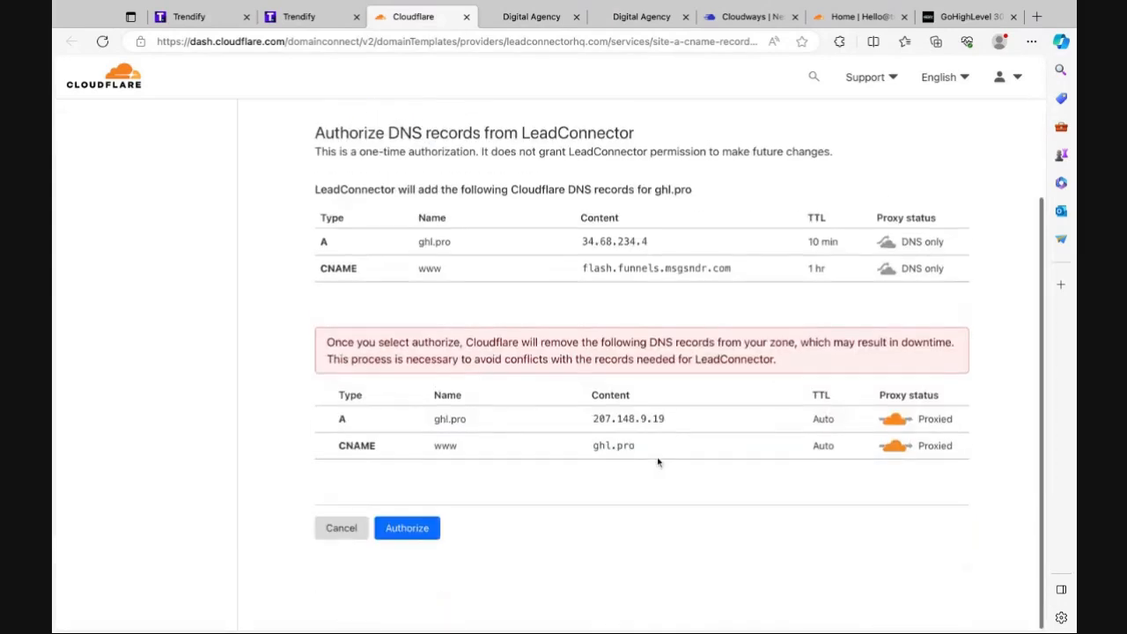
{"action": "left_click", "coordinate": [407, 528]}
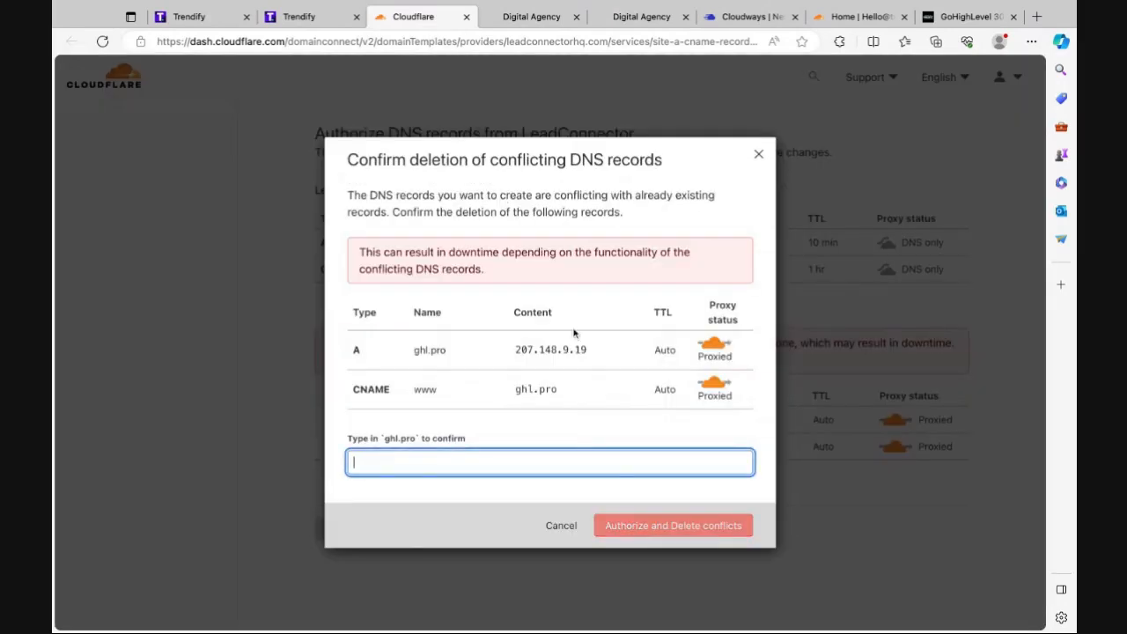
{"action": "type", "text": "ghlp"}
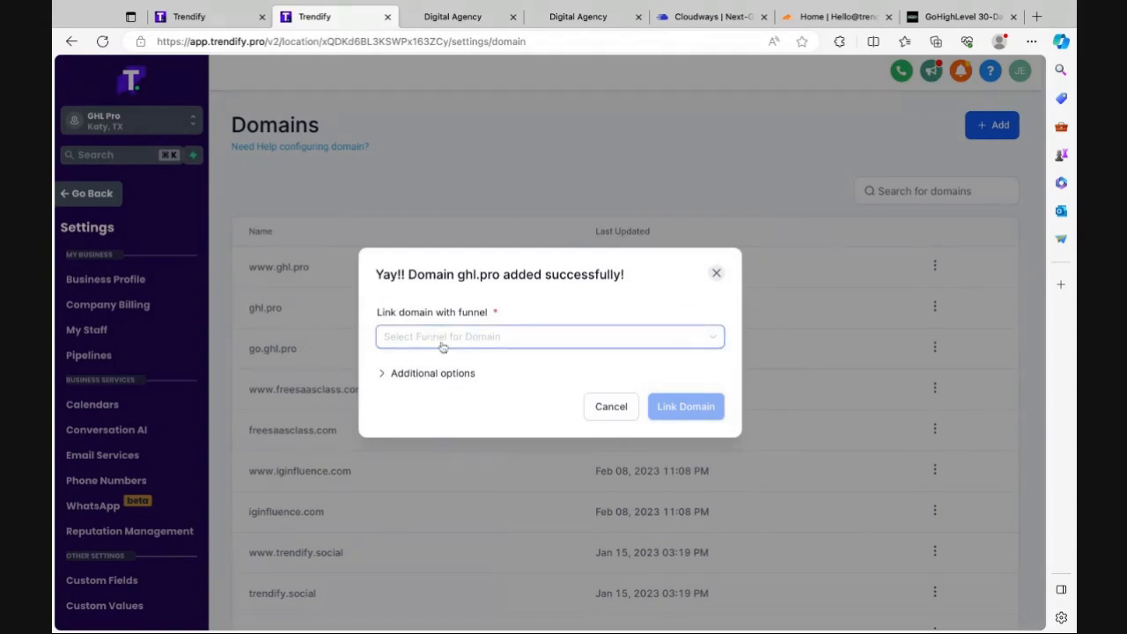
{"action": "mouse_move", "coordinate": [443, 345]}
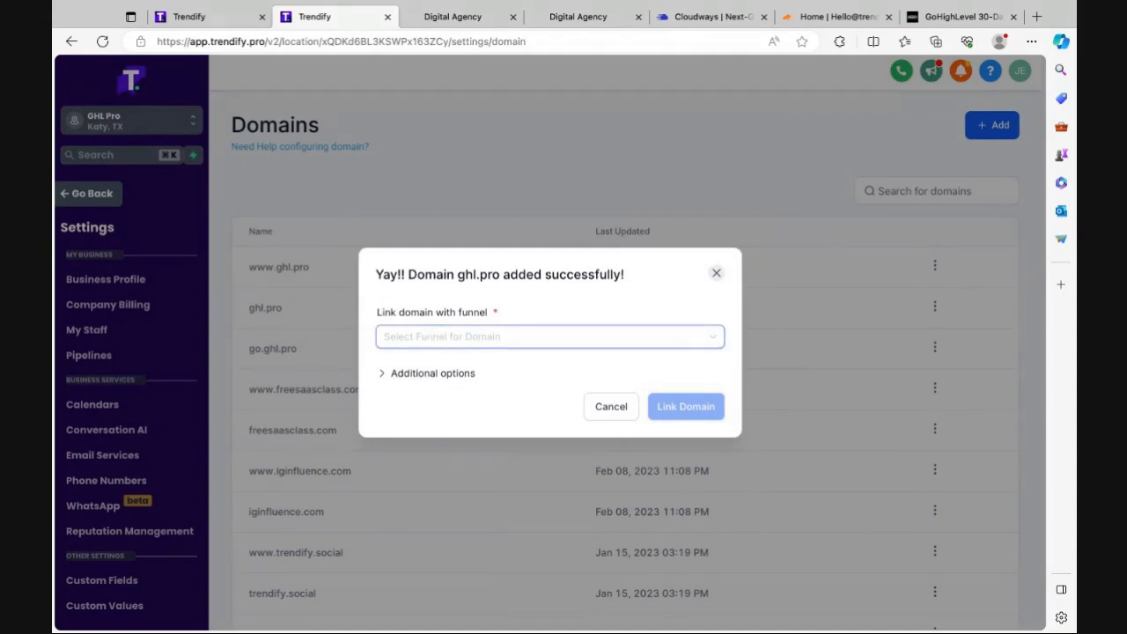
Choose the GHL Pro funnel with About (Clone) as its default step
{"action": "left_click", "coordinate": [549, 336]}
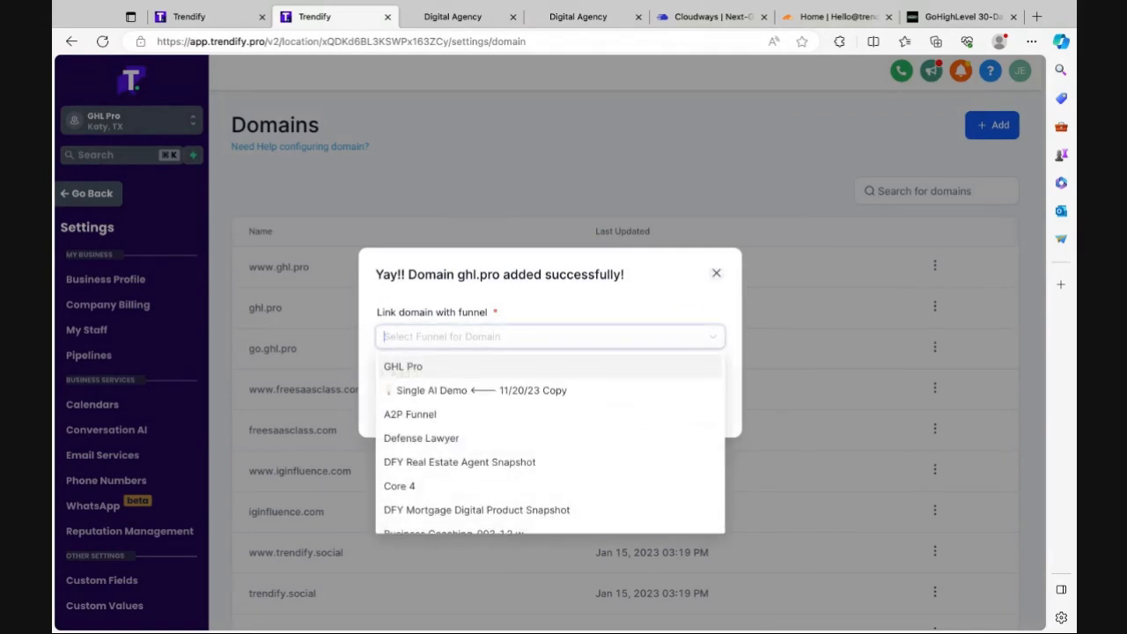
{"action": "mouse_move", "coordinate": [469, 377]}
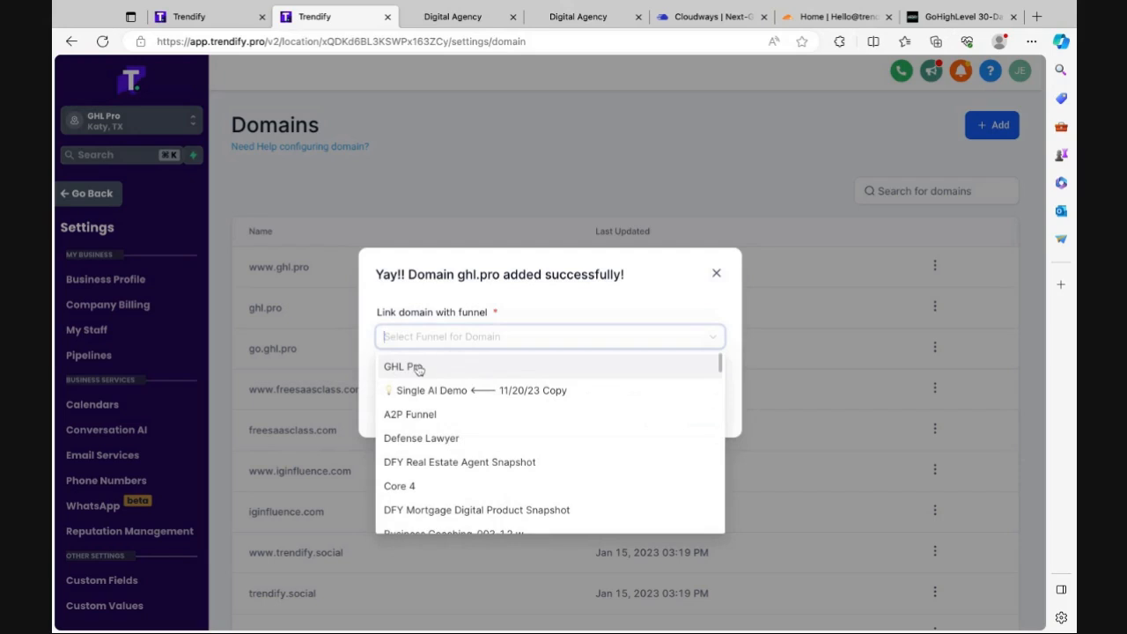
{"action": "left_click", "coordinate": [398, 366]}
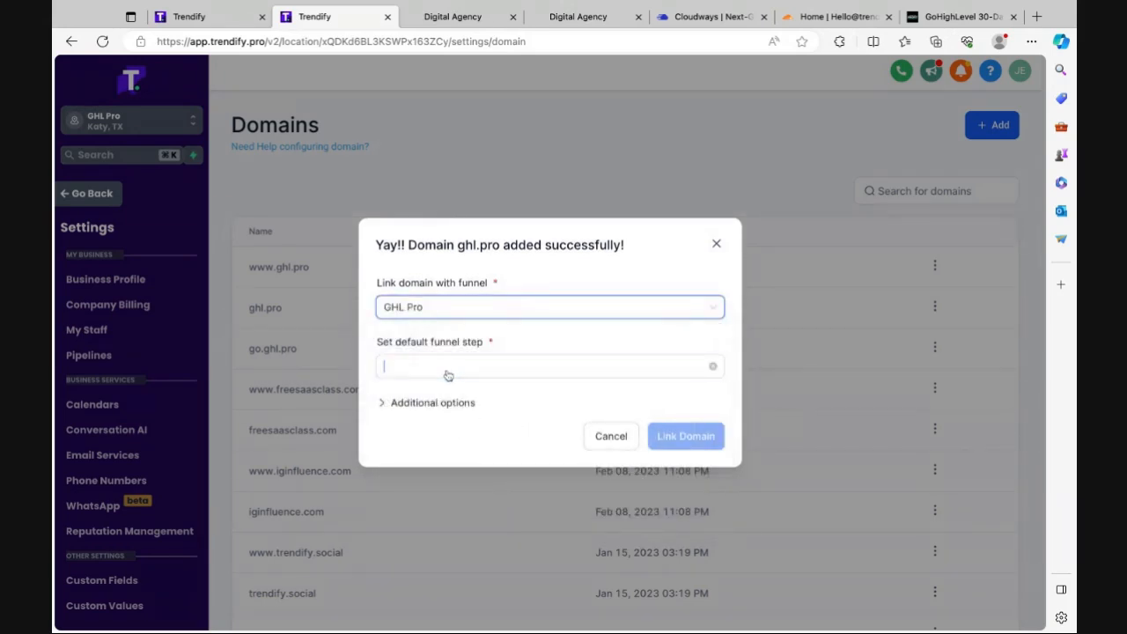
{"action": "left_click", "coordinate": [549, 367]}
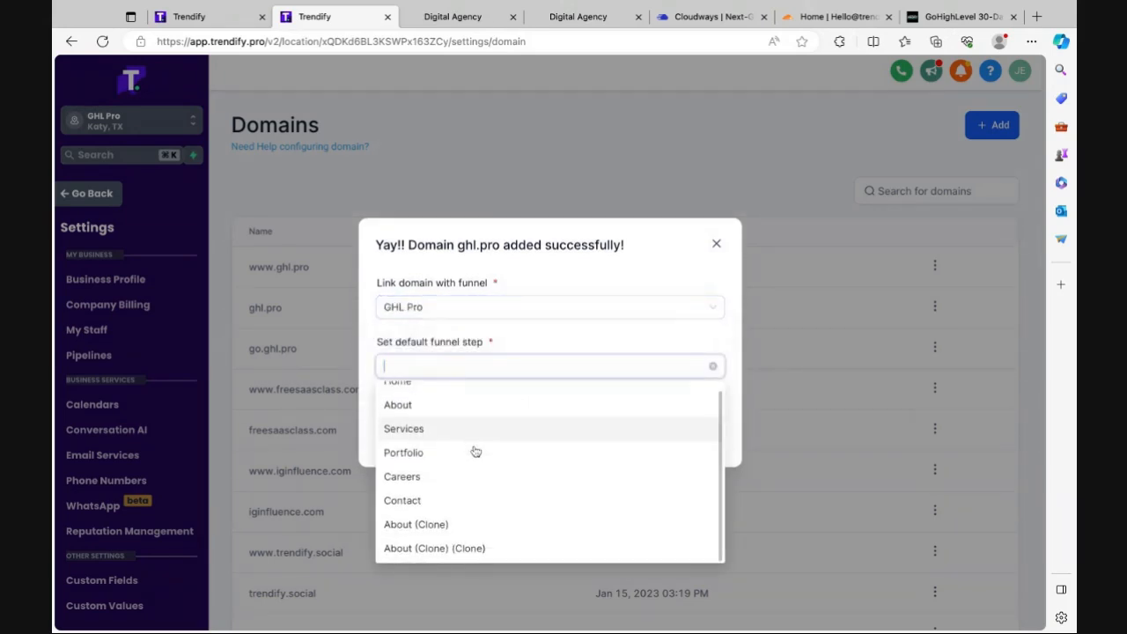
{"action": "mouse_move", "coordinate": [437, 531]}
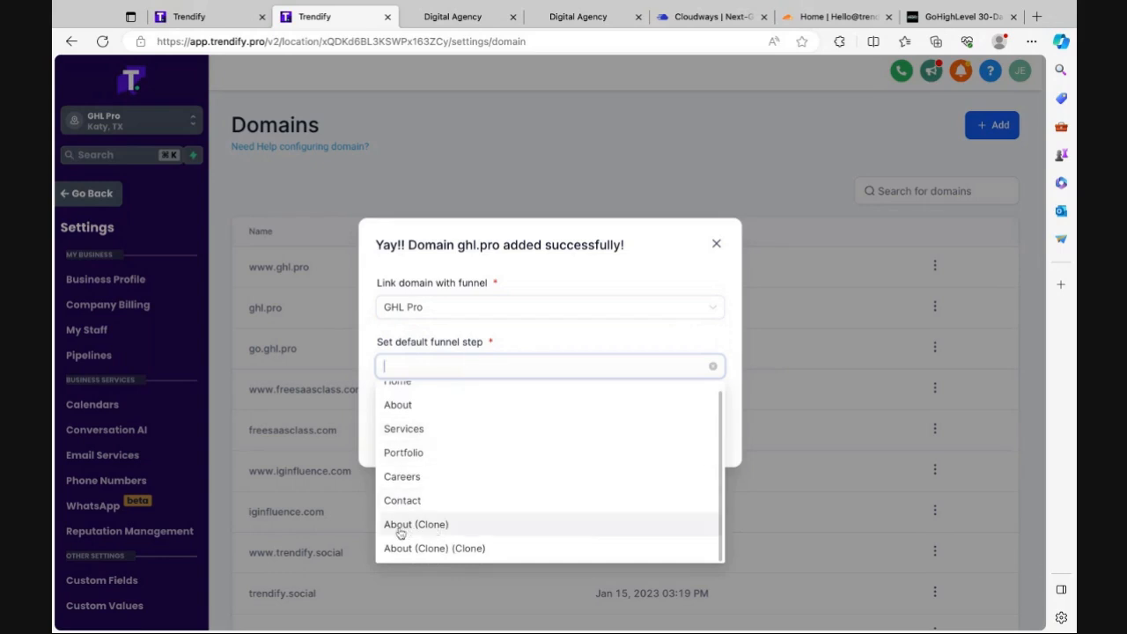
{"action": "left_click", "coordinate": [416, 525]}
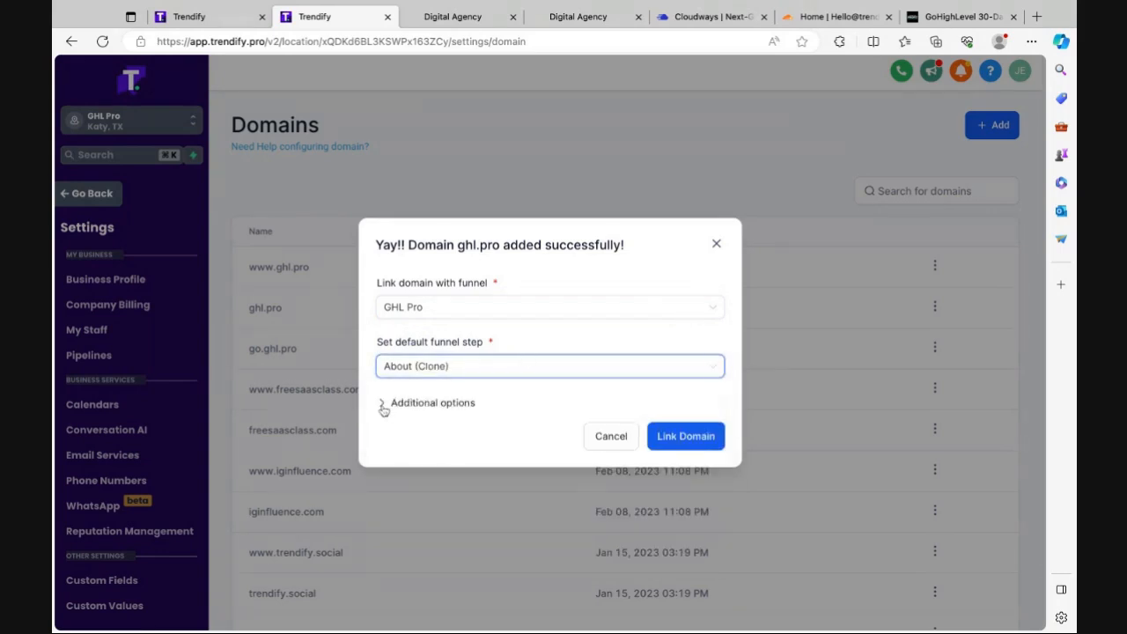
Set GHL Pro / About (Clone) as the 404 page and link ghl.pro to the funnel
{"action": "left_click", "coordinate": [384, 402]}
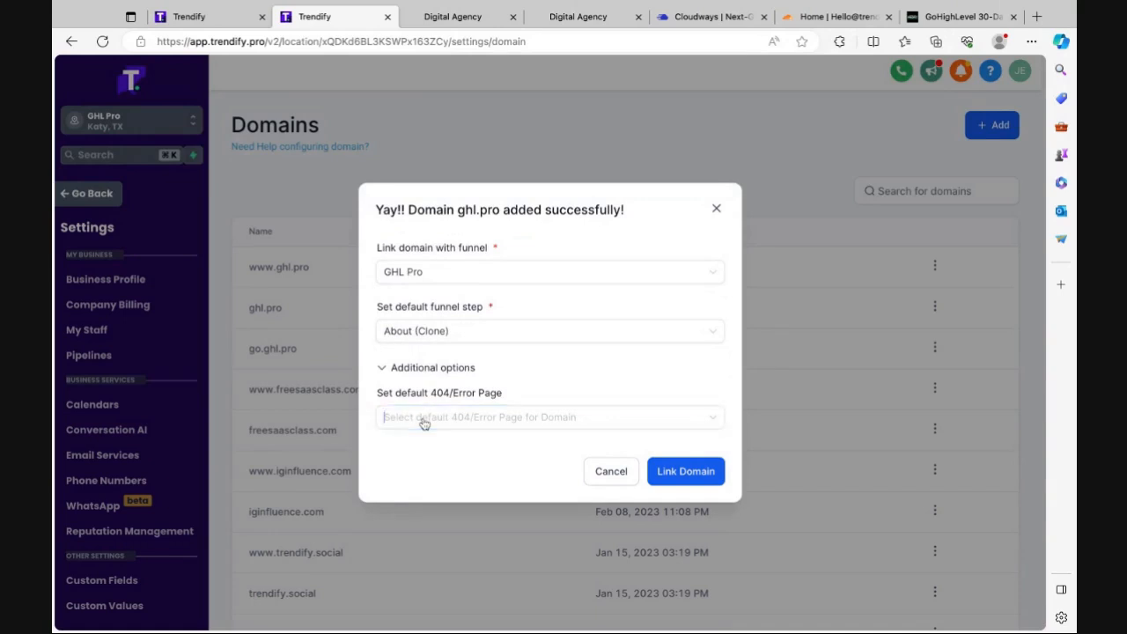
{"action": "left_click", "coordinate": [550, 417]}
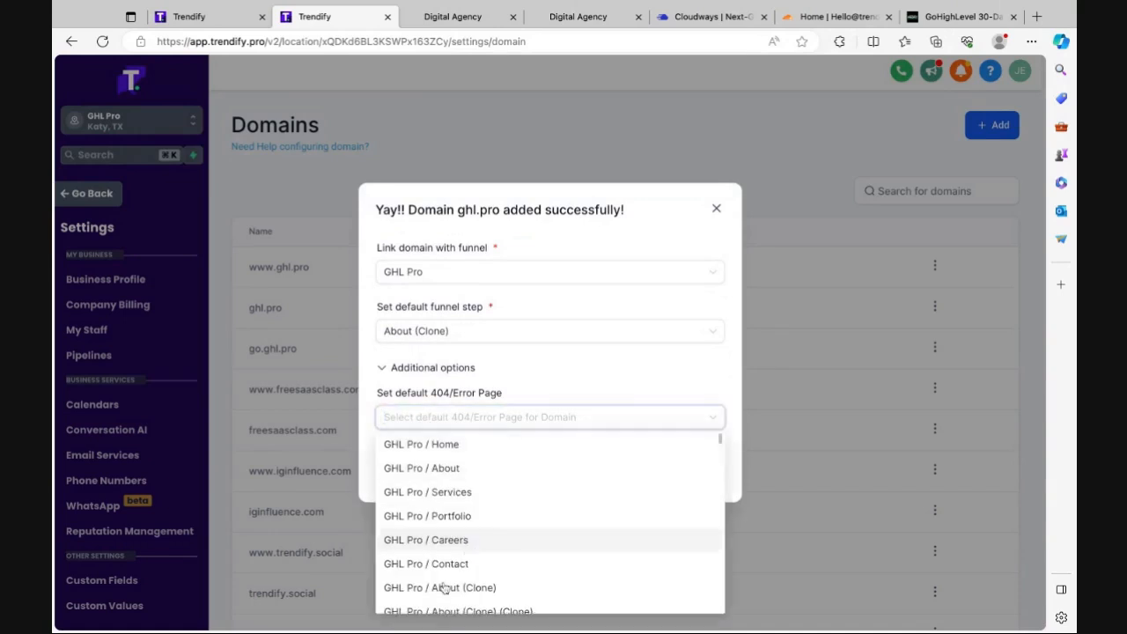
{"action": "left_click", "coordinate": [433, 588]}
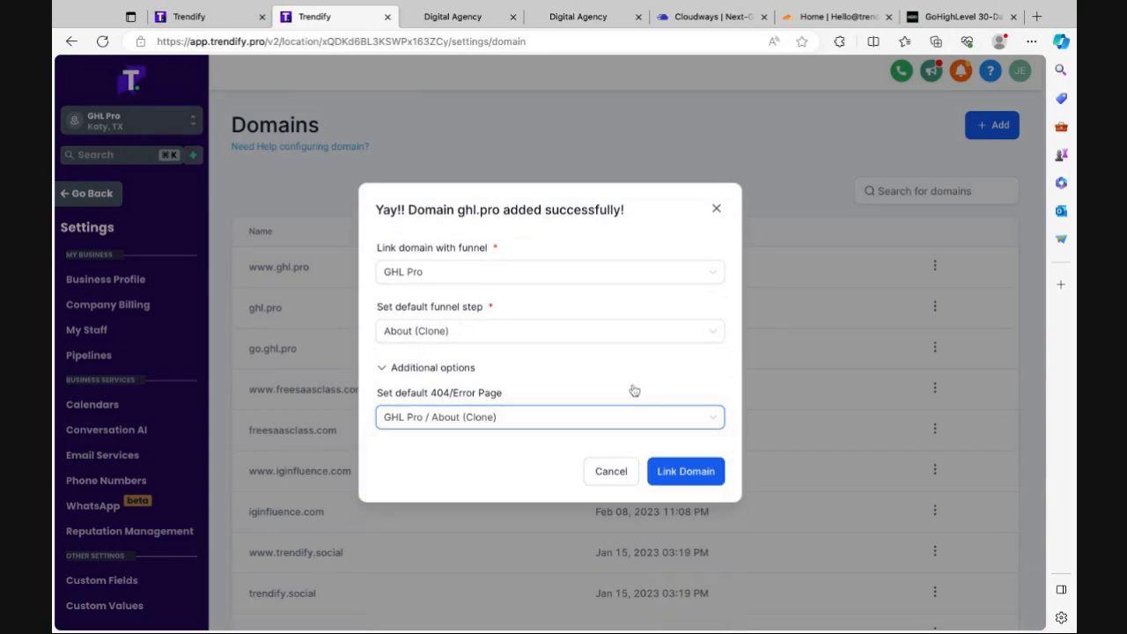
{"action": "mouse_move", "coordinate": [685, 471]}
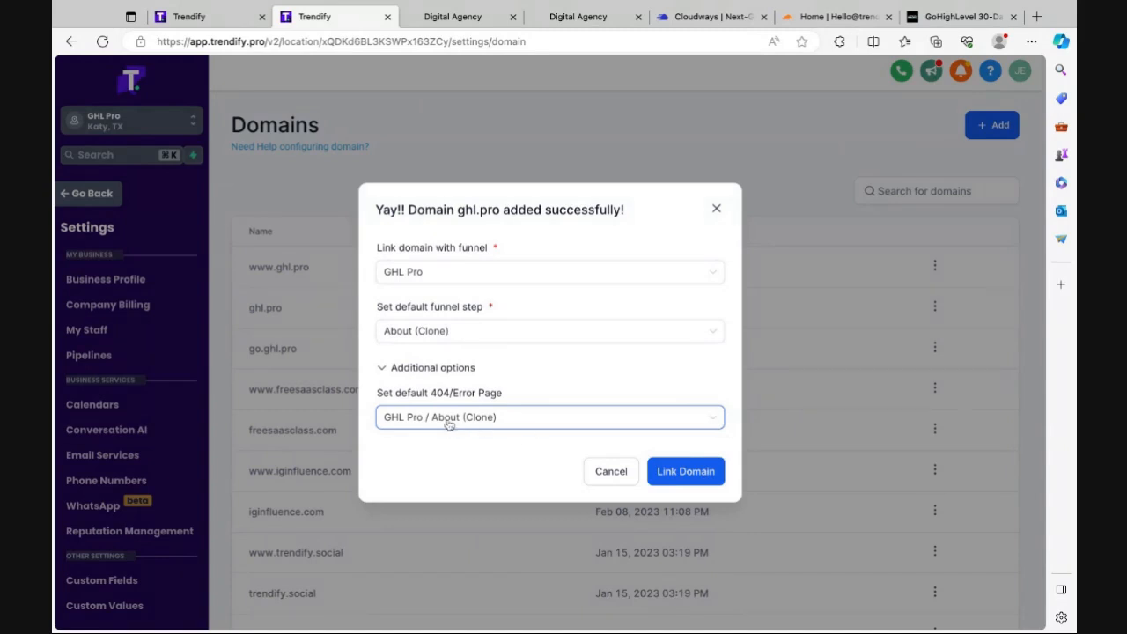
{"action": "mouse_move", "coordinate": [685, 472]}
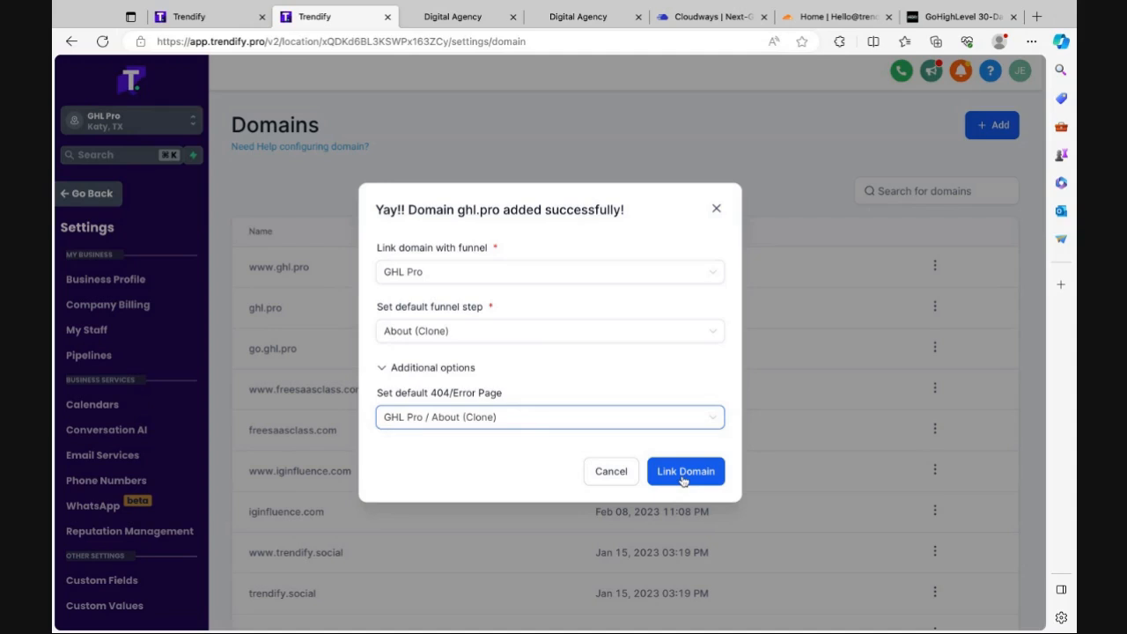
{"action": "left_click", "coordinate": [685, 471]}
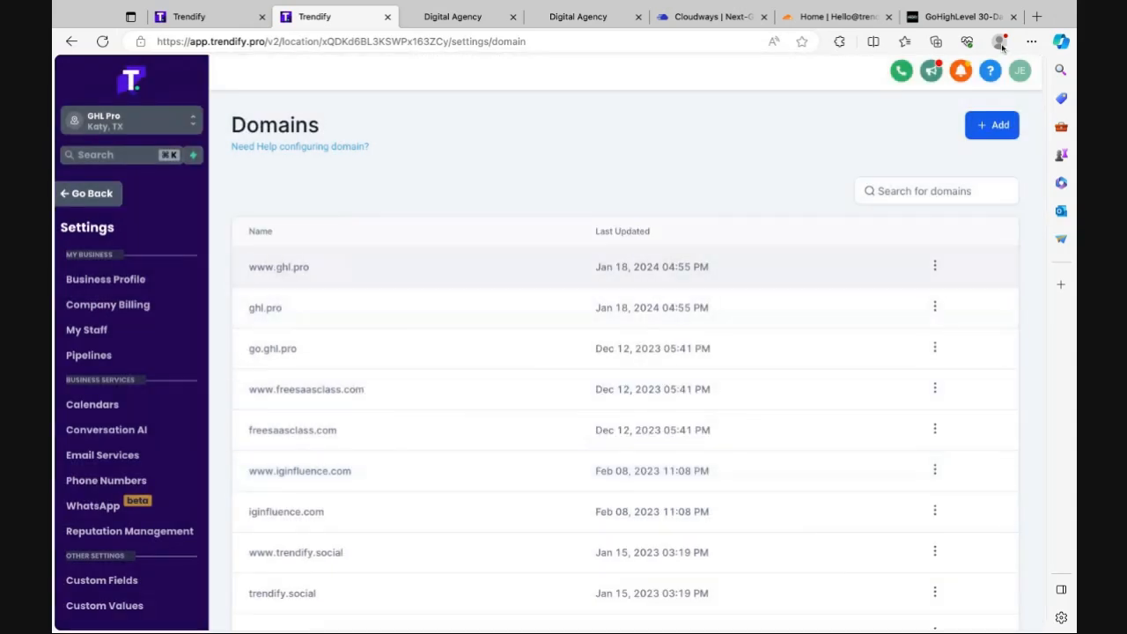
{"action": "left_click", "coordinate": [1039, 16]}
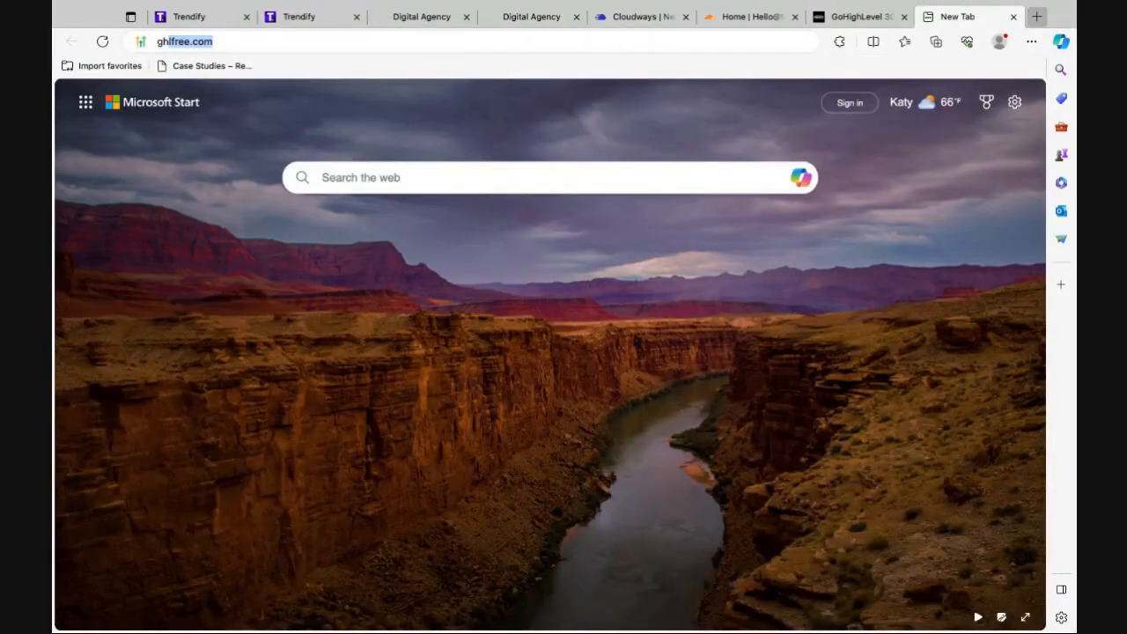
{"action": "type", "text": "ghl.pro"}
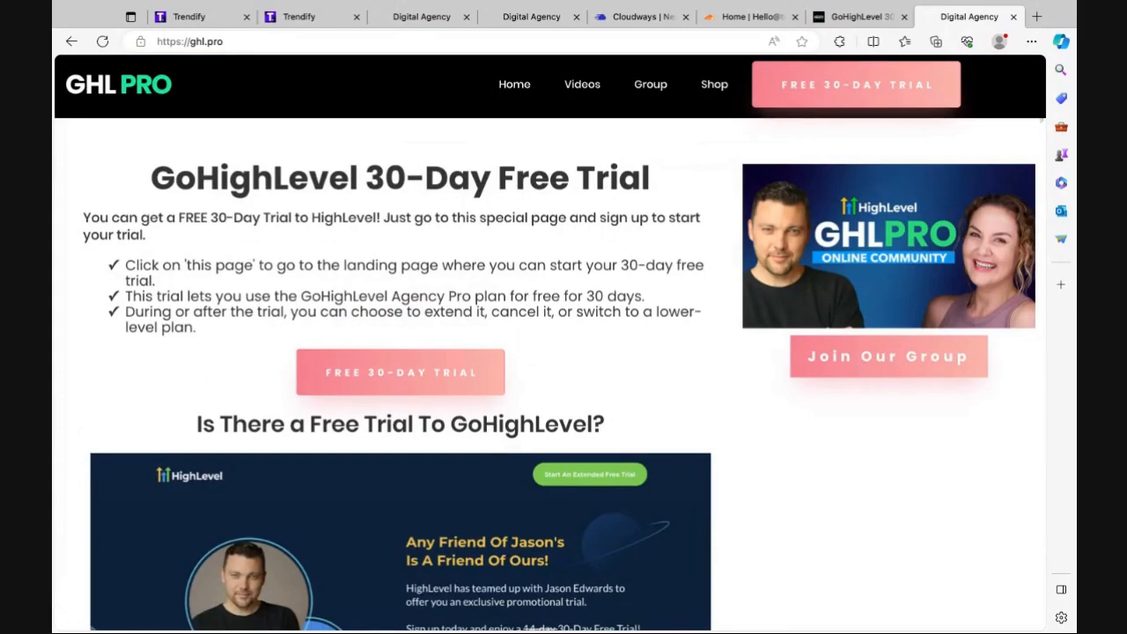
{"action": "scroll", "scroll_direction": "down", "scroll_amount": 3}
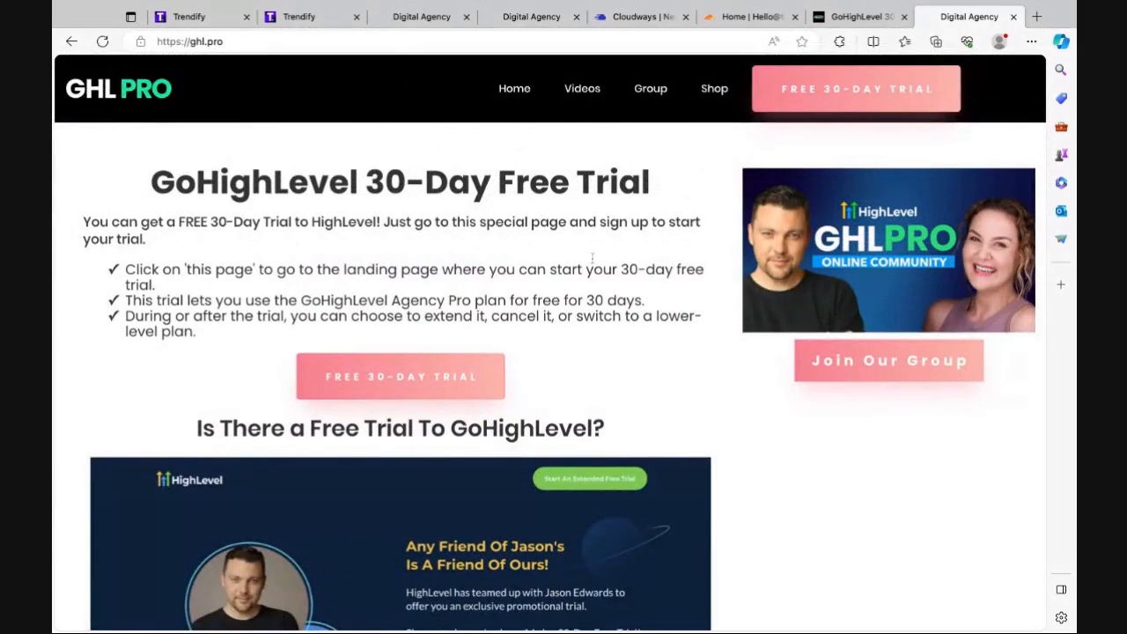
{"action": "scroll", "scroll_direction": "down", "scroll_amount": 3}
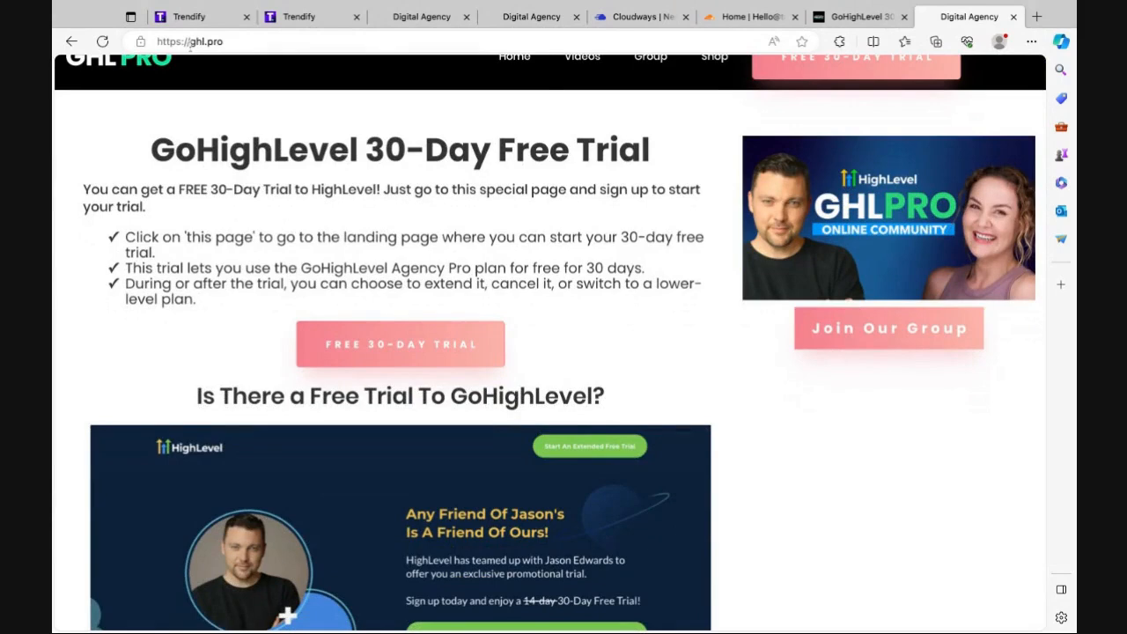
{"action": "left_click", "coordinate": [190, 42]}
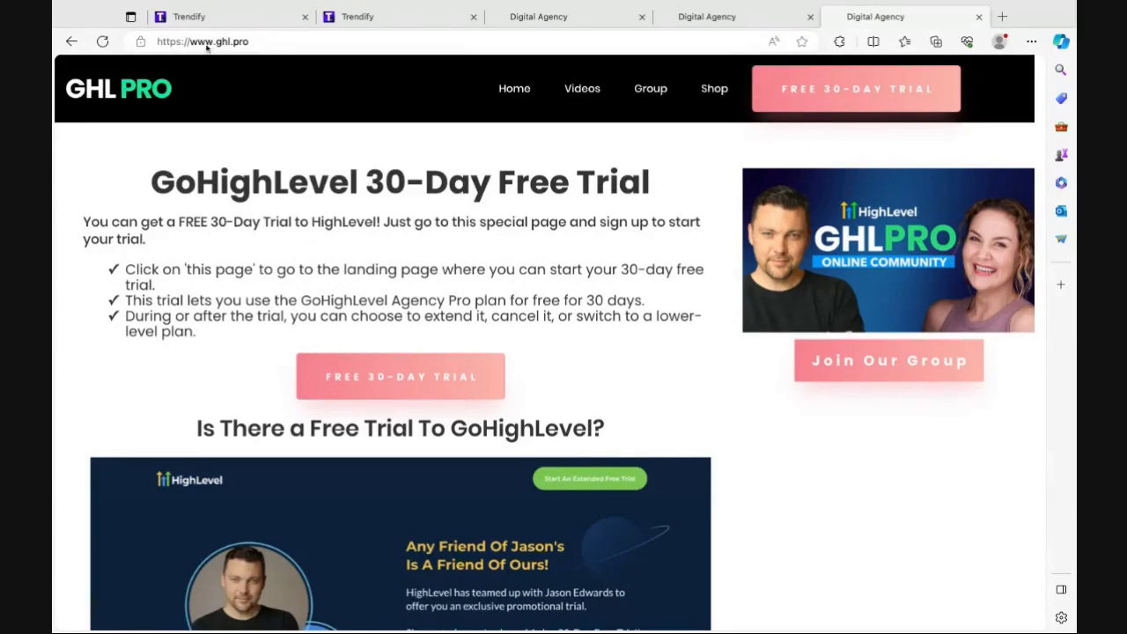
{"action": "mouse_move", "coordinate": [247, 139]}
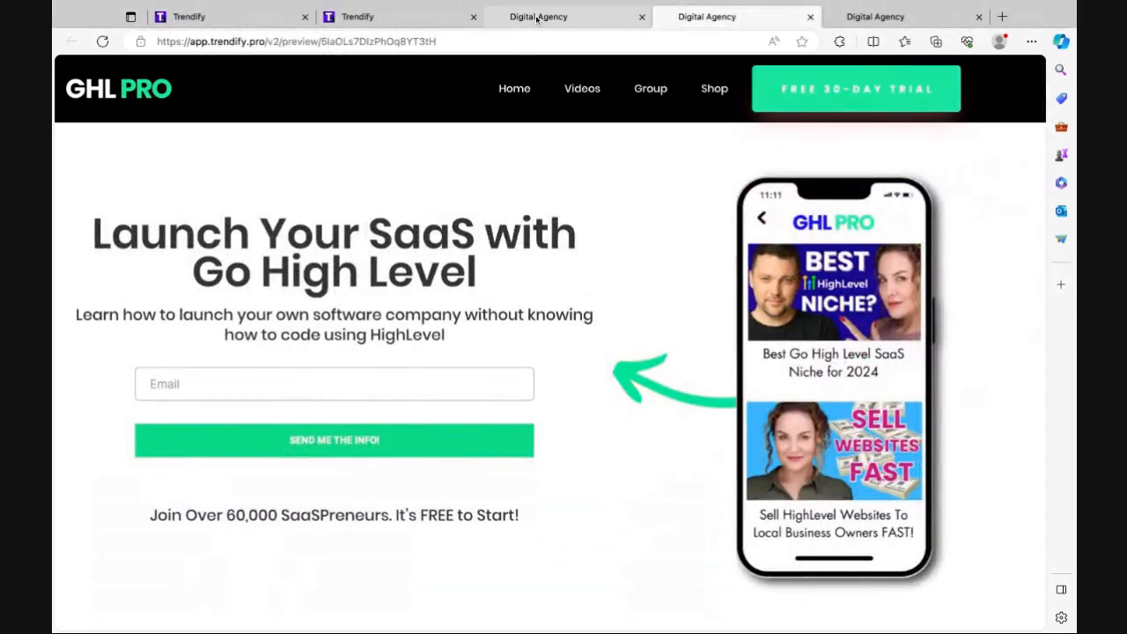
Compare the live site against the funnel preview of the new homepage
{"action": "left_click", "coordinate": [535, 16]}
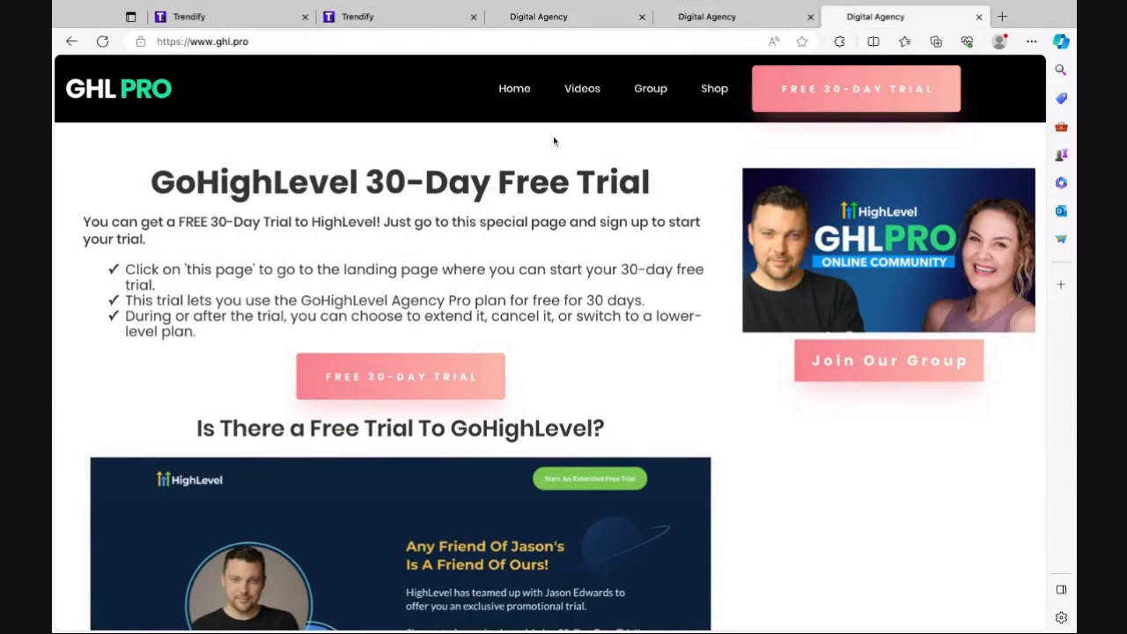
{"action": "mouse_move", "coordinate": [586, 162]}
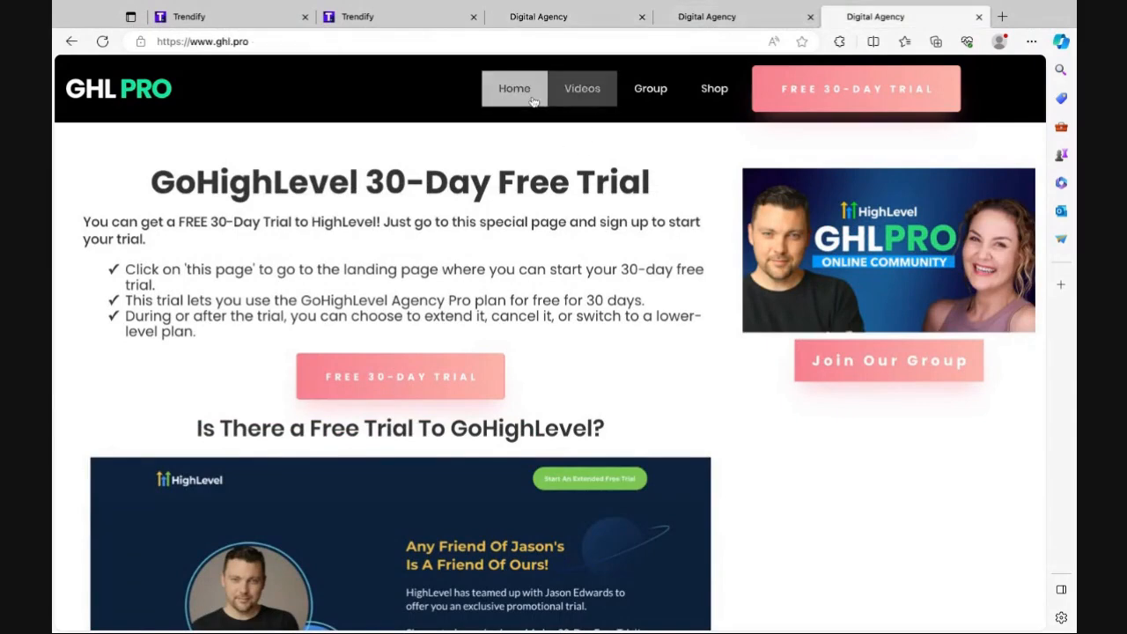
{"action": "left_click", "coordinate": [736, 16]}
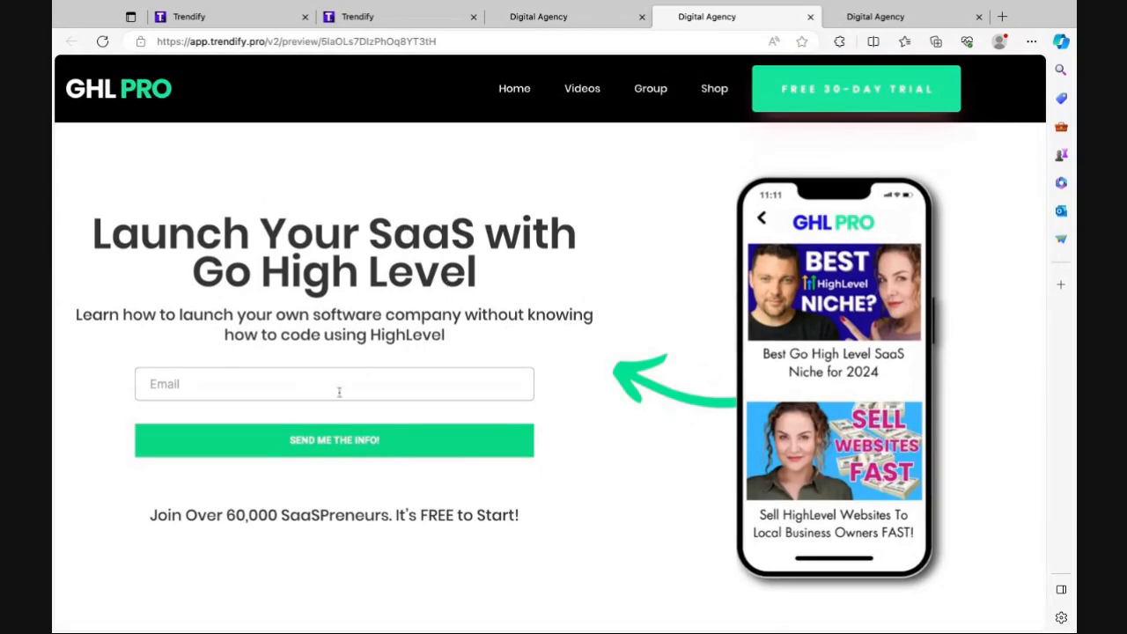
{"action": "mouse_move", "coordinate": [468, 359]}
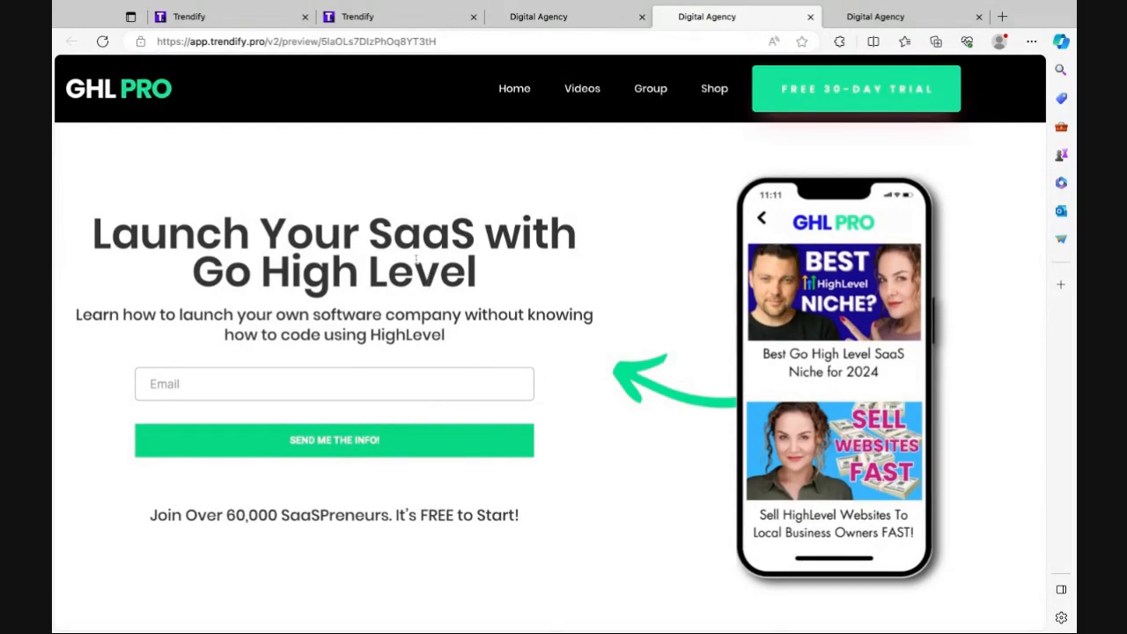
{"action": "scroll", "scroll_direction": "down", "scroll_amount": 3}
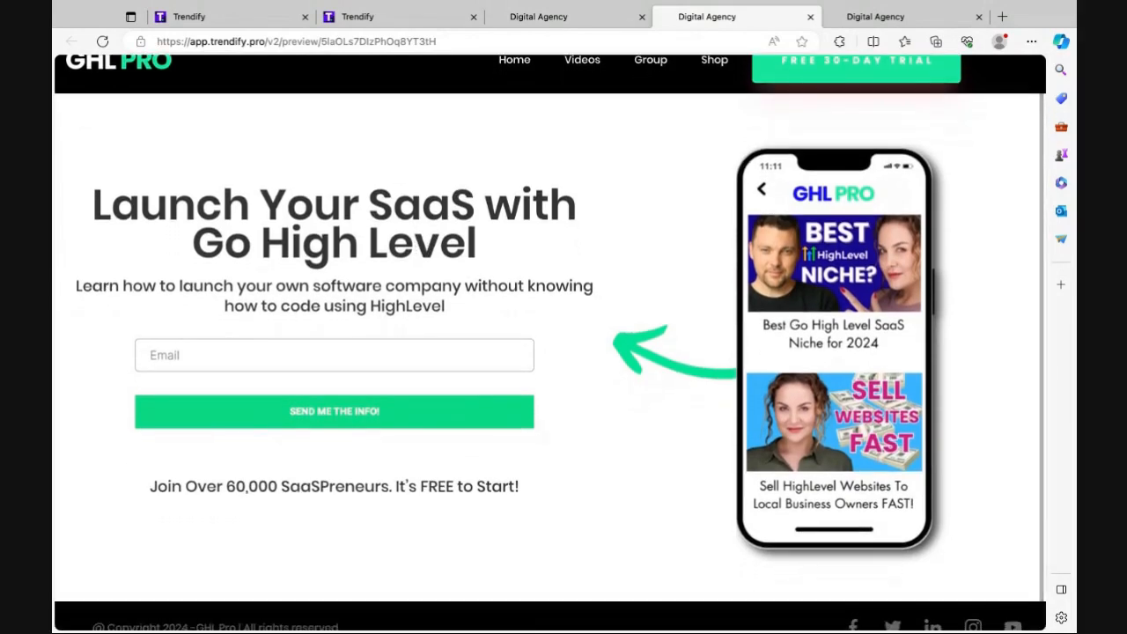